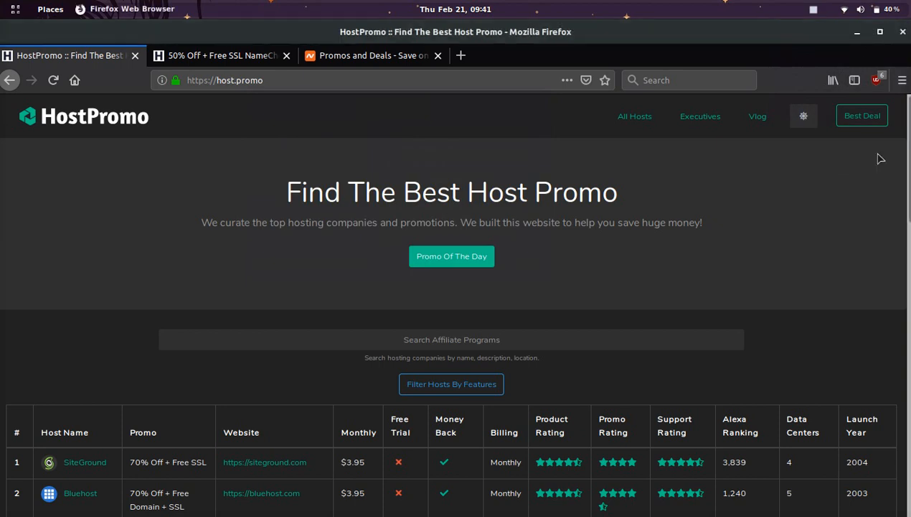
pyautogui.moveTo(769, 218)
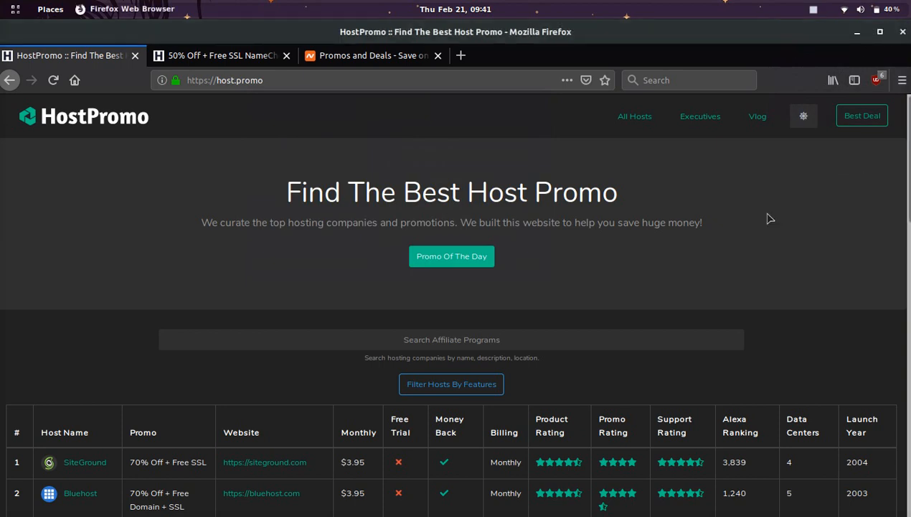
# Step: Scroll the homepage down to the hosts comparison table listing HostGator through HostPapa
pyautogui.scroll(-3)
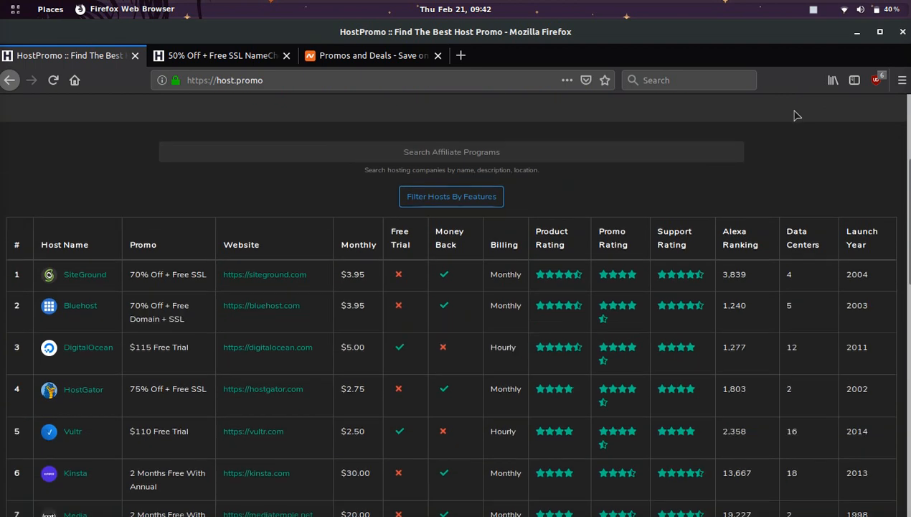
pyautogui.scroll(-3)
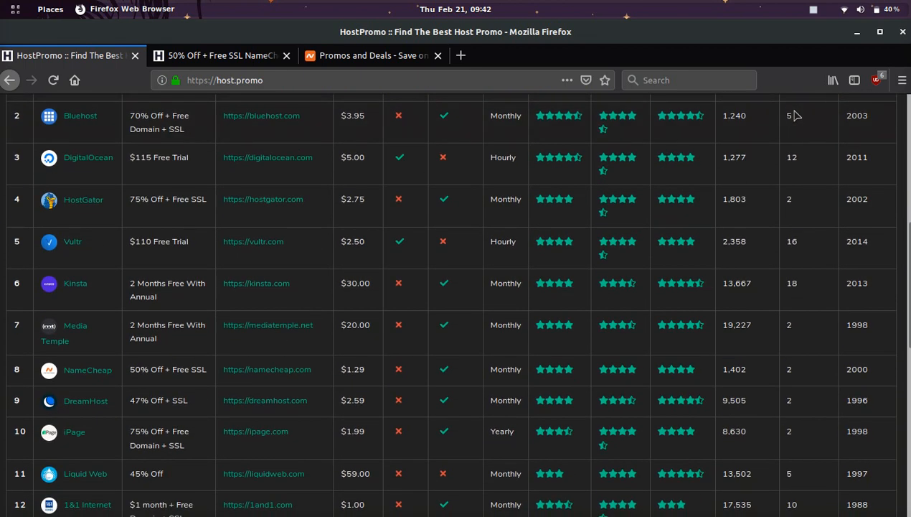
pyautogui.scroll(-3)
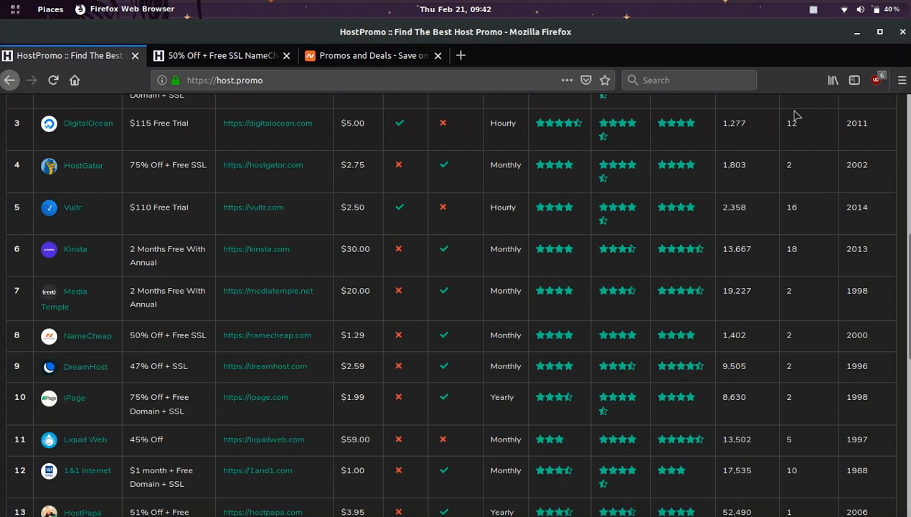
pyautogui.scroll(-3)
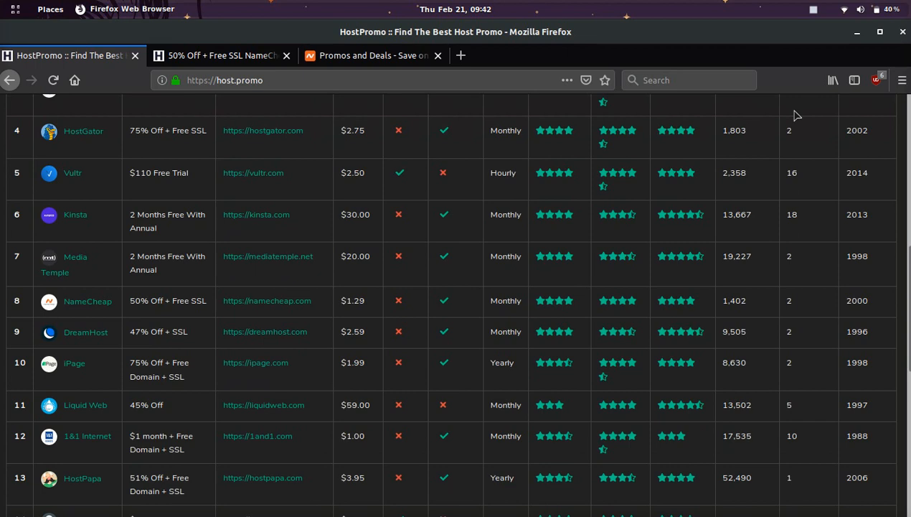
# Step: Scroll through the price-sorted table from 1&1 Internet at $1.00 to FatCow at $3.15
pyautogui.scroll(-3)
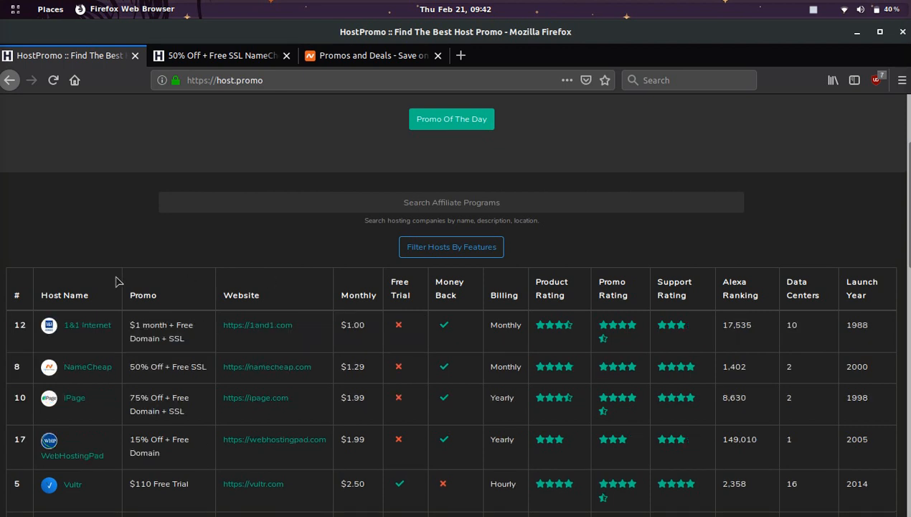
pyautogui.moveTo(404, 375)
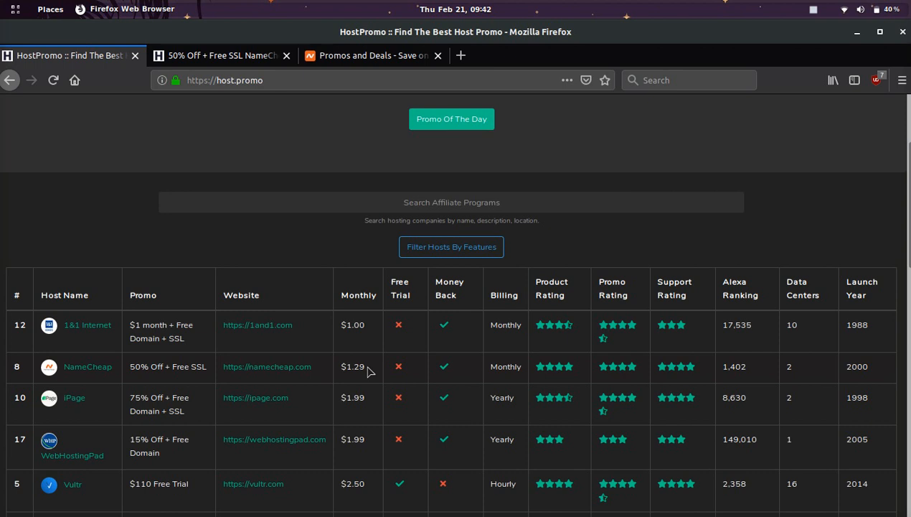
pyautogui.moveTo(551, 376)
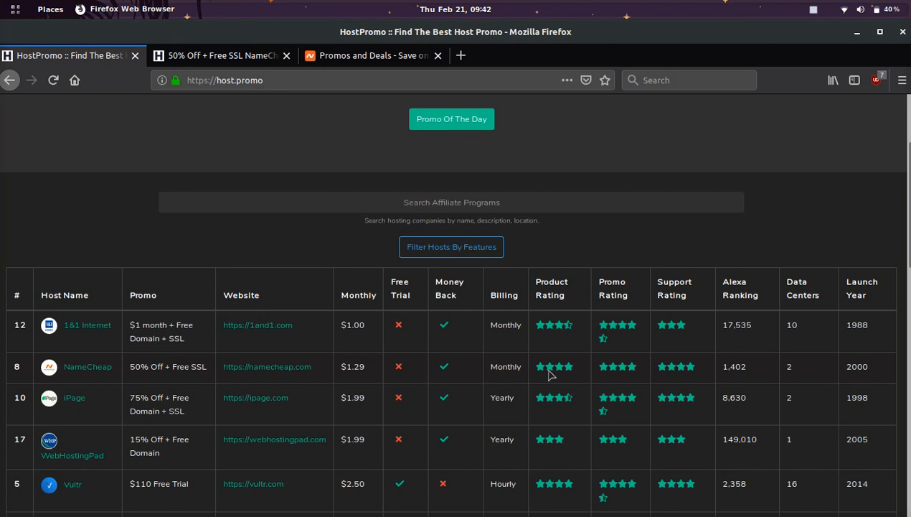
pyautogui.moveTo(732, 386)
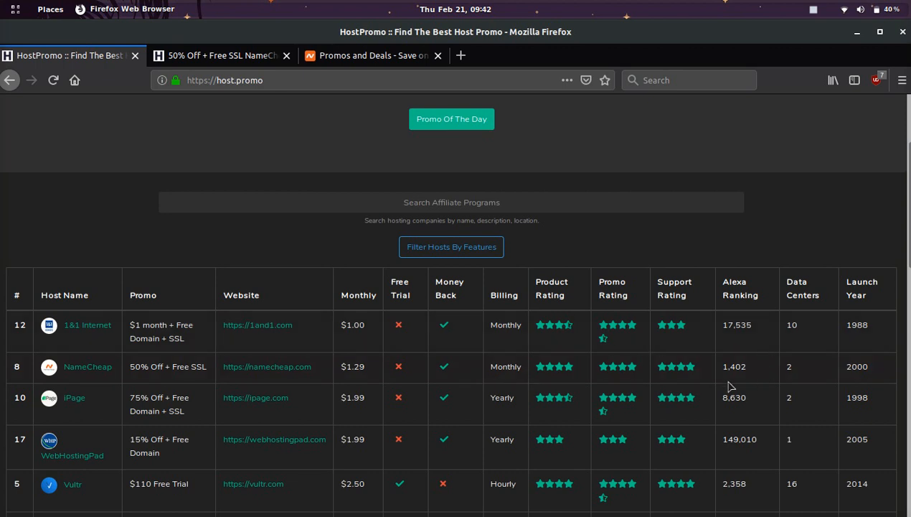
pyautogui.moveTo(746, 319)
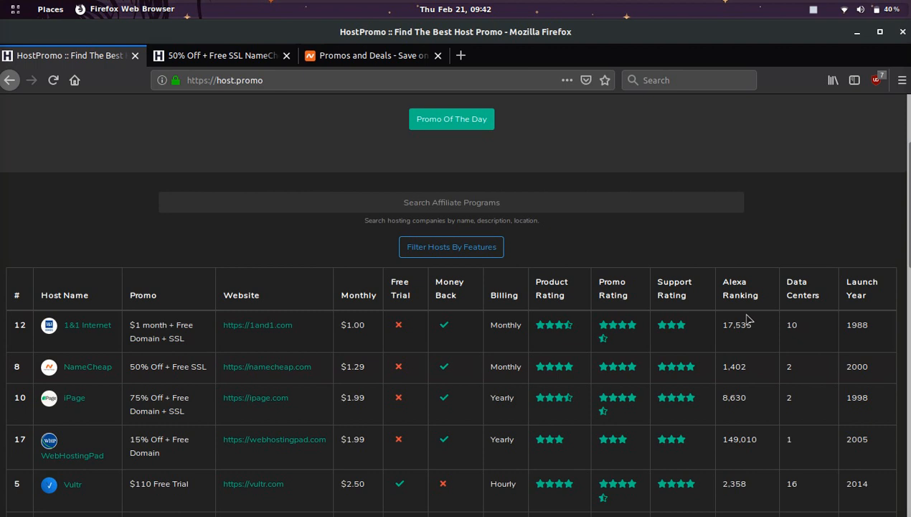
pyautogui.moveTo(760, 367)
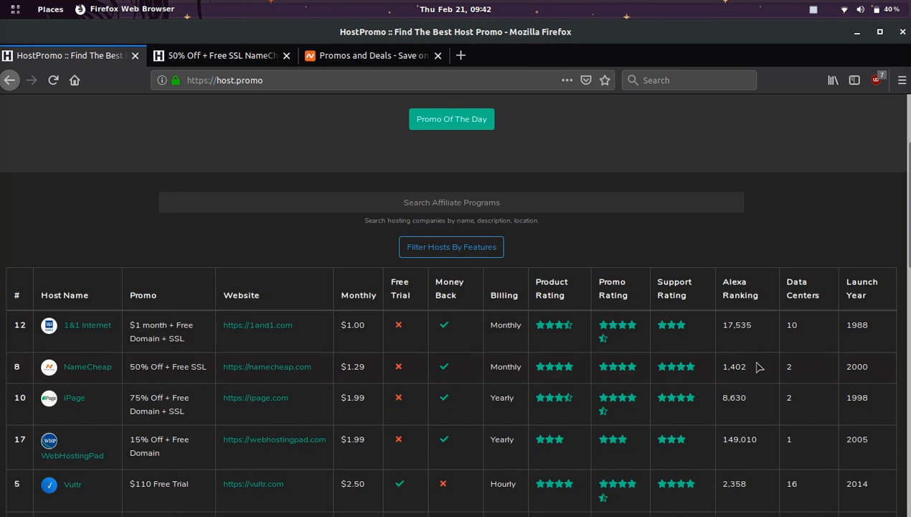
pyautogui.moveTo(725, 367)
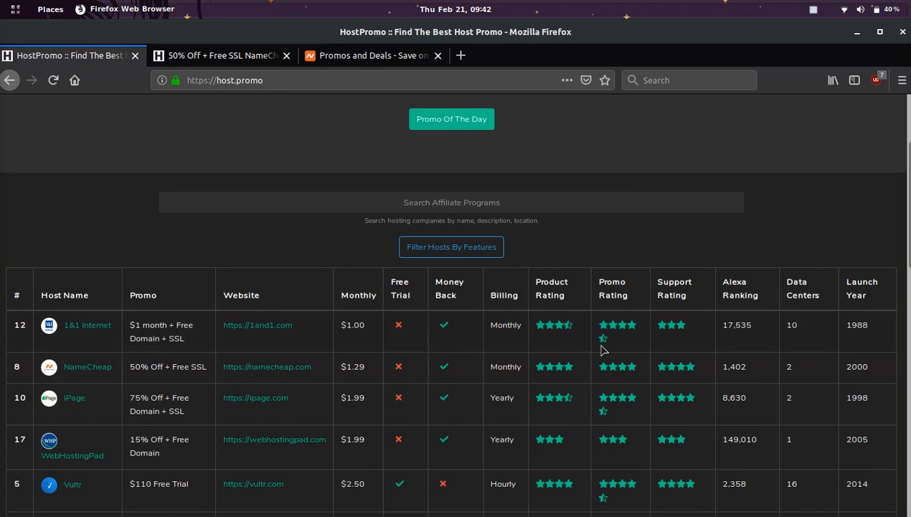
pyautogui.moveTo(796, 365)
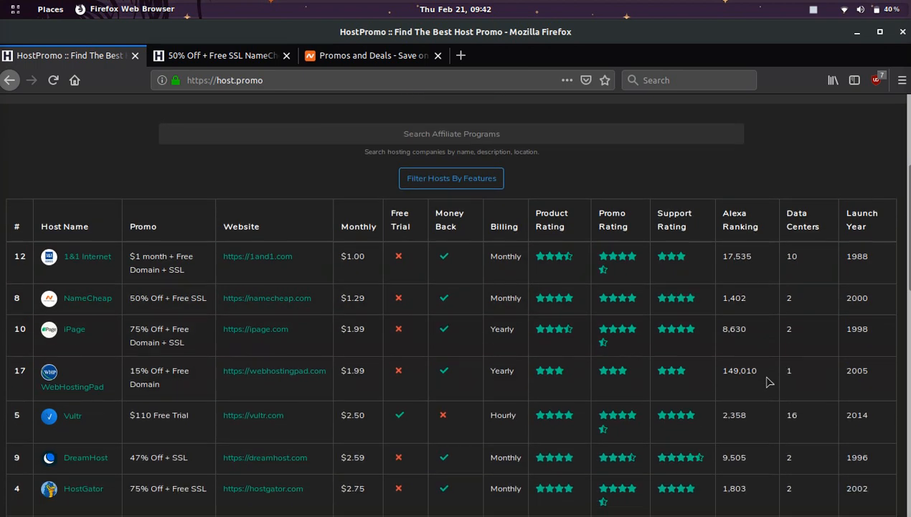
pyautogui.scroll(-3)
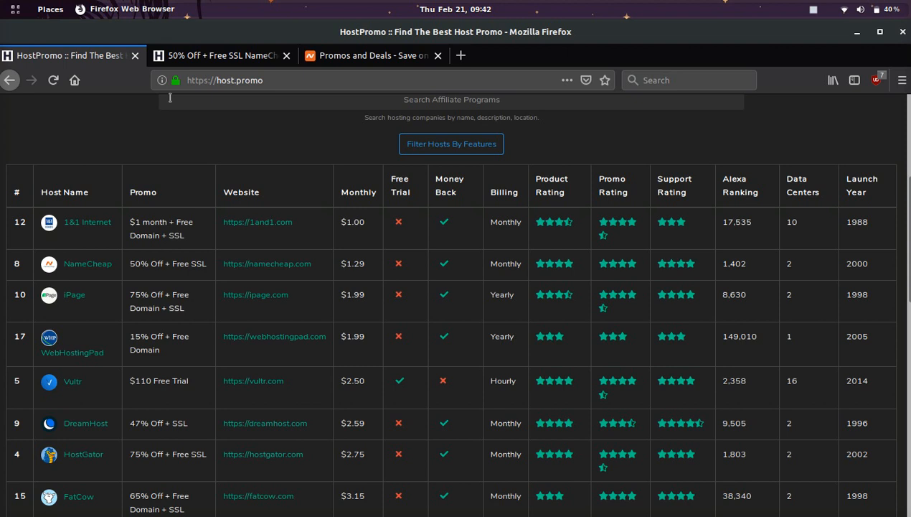
# Step: Switch to the NameCheap promo page and scroll to its About NameCheap and Features sections
pyautogui.click(219, 55)
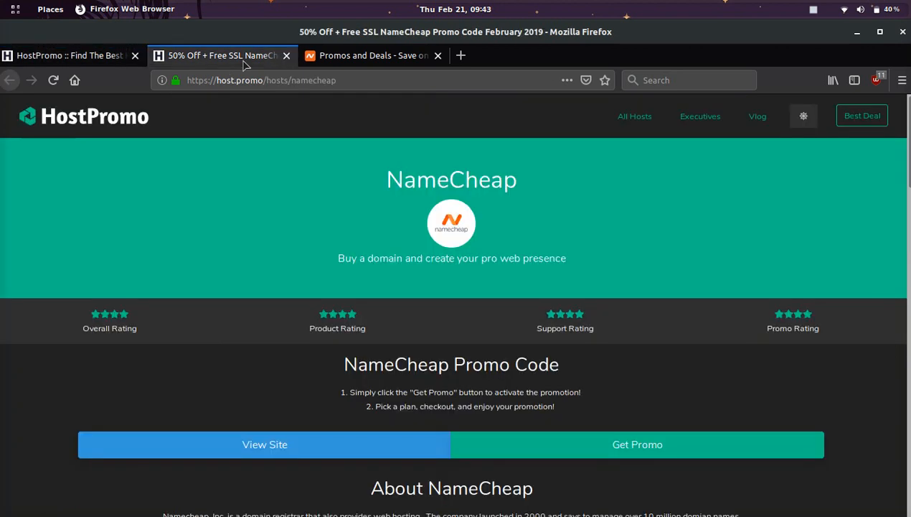
pyautogui.scroll(-3)
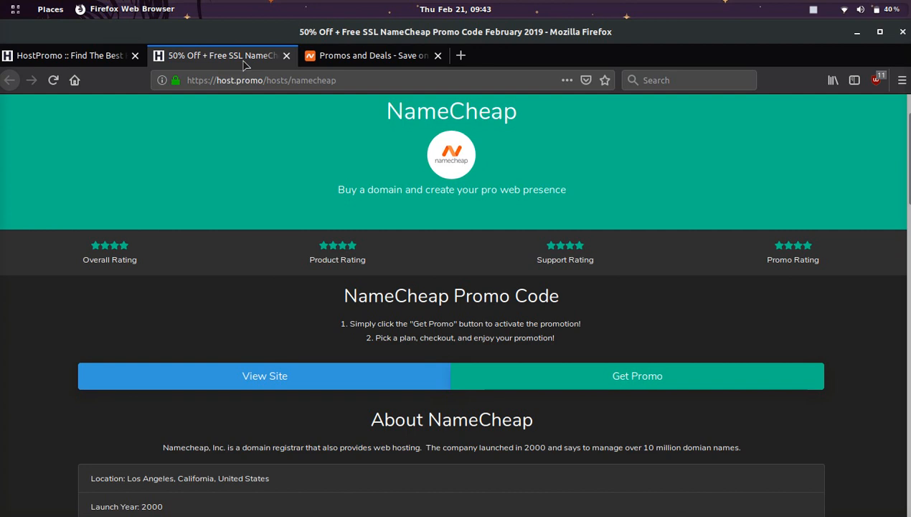
pyautogui.scroll(-3)
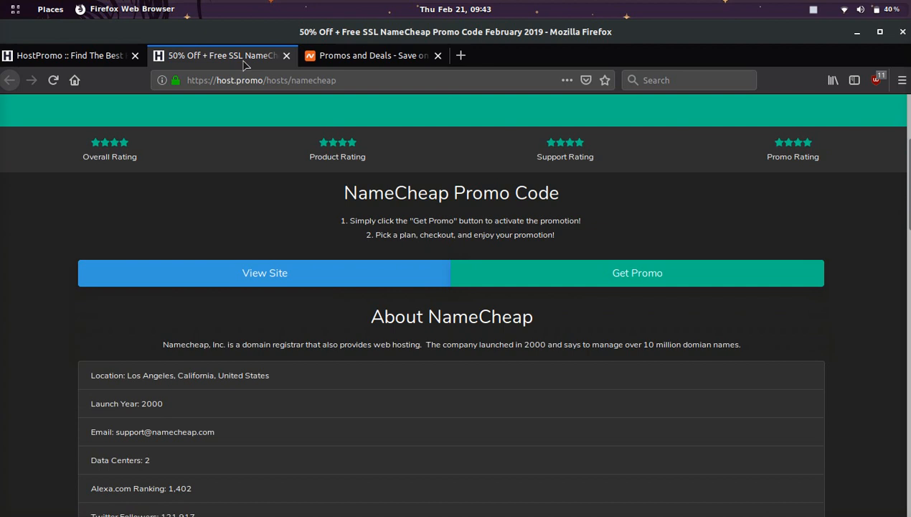
pyautogui.scroll(-3)
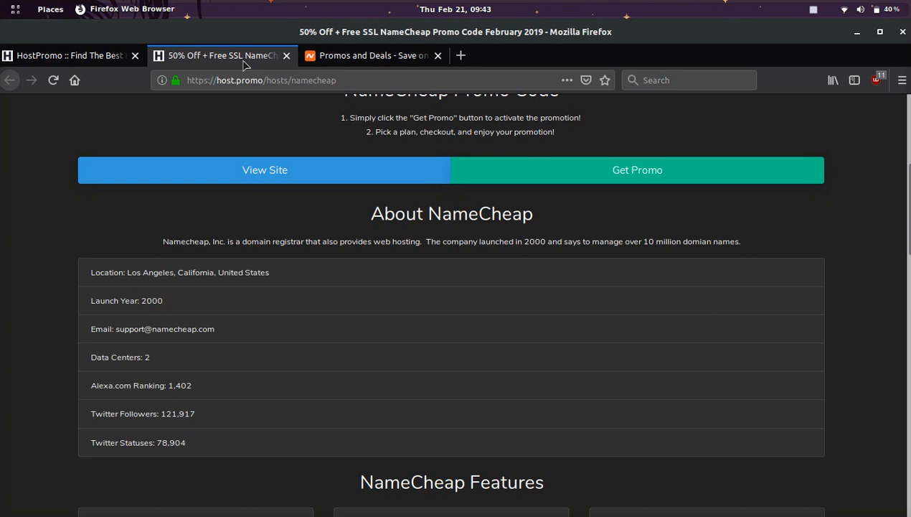
pyautogui.scroll(-3)
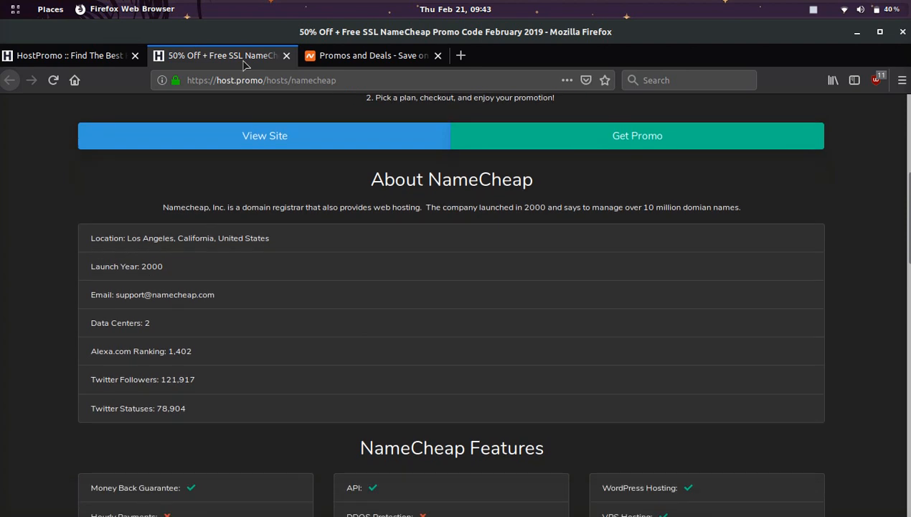
pyautogui.scroll(-3)
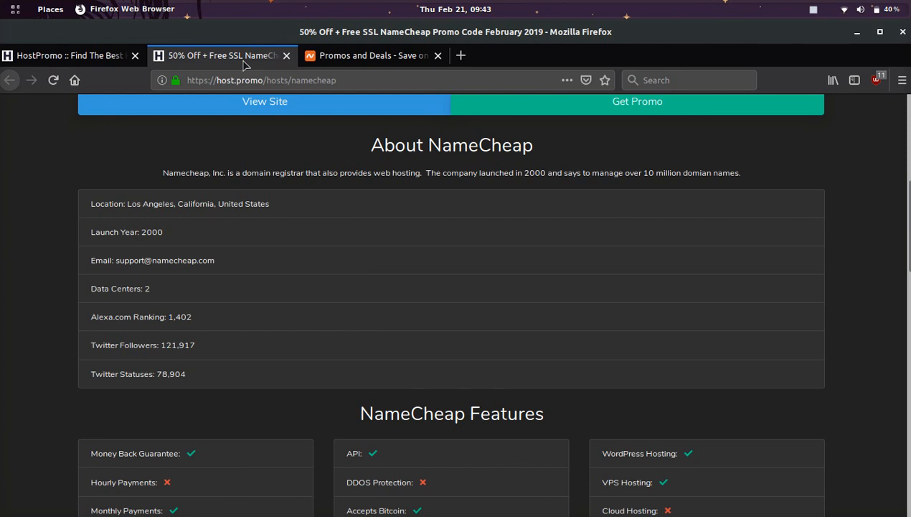
pyautogui.scroll(-3)
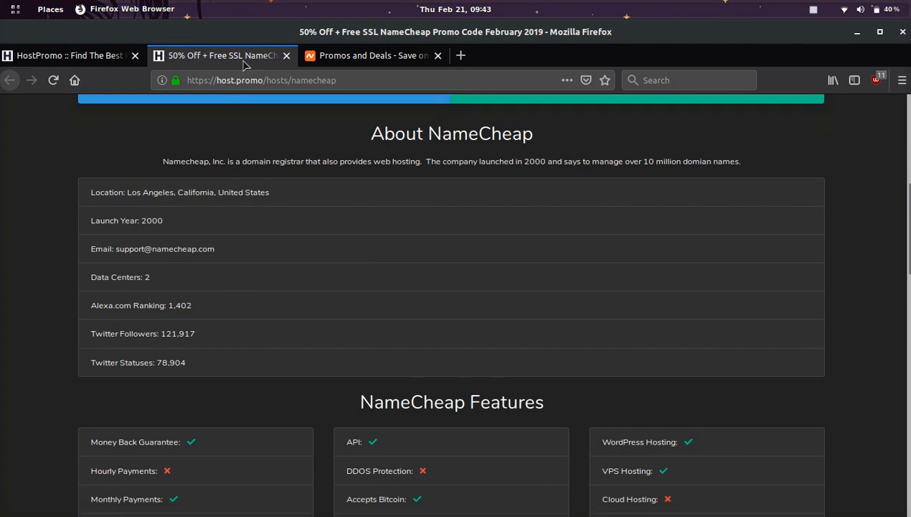
pyautogui.scroll(-3)
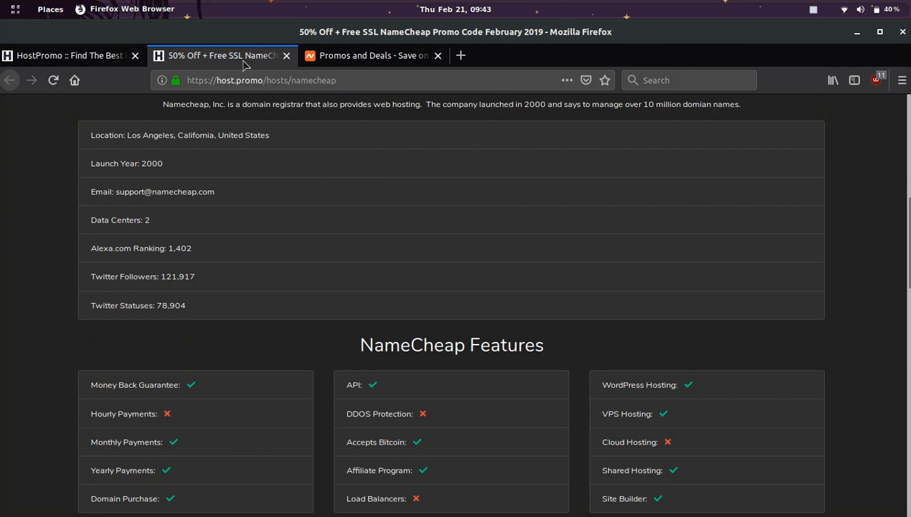
# Step: Scroll past NameCheap Features and stats down to the Leadership section with Richard Kirkendall and others
pyautogui.scroll(-3)
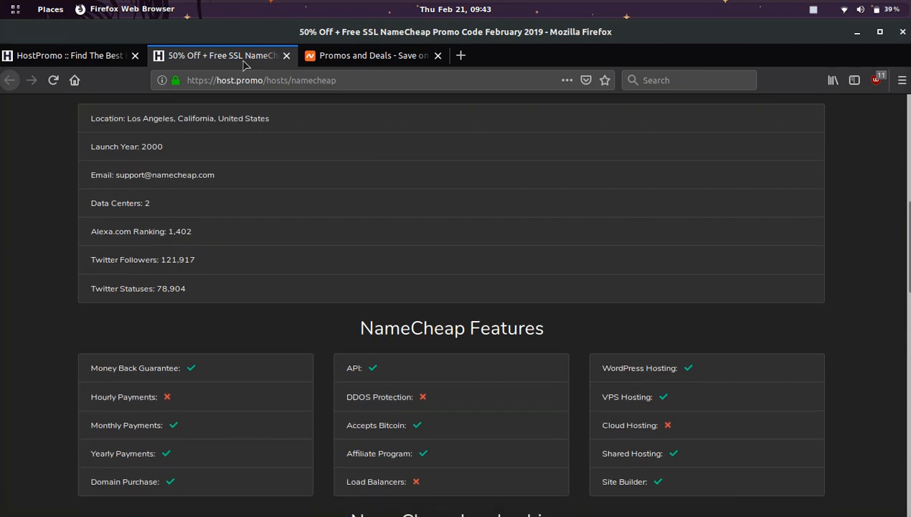
pyautogui.scroll(-3)
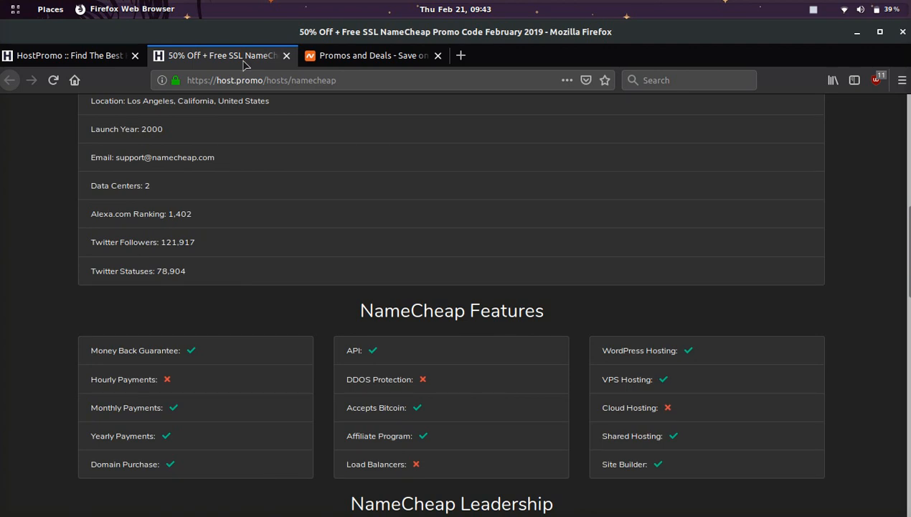
pyautogui.scroll(-3)
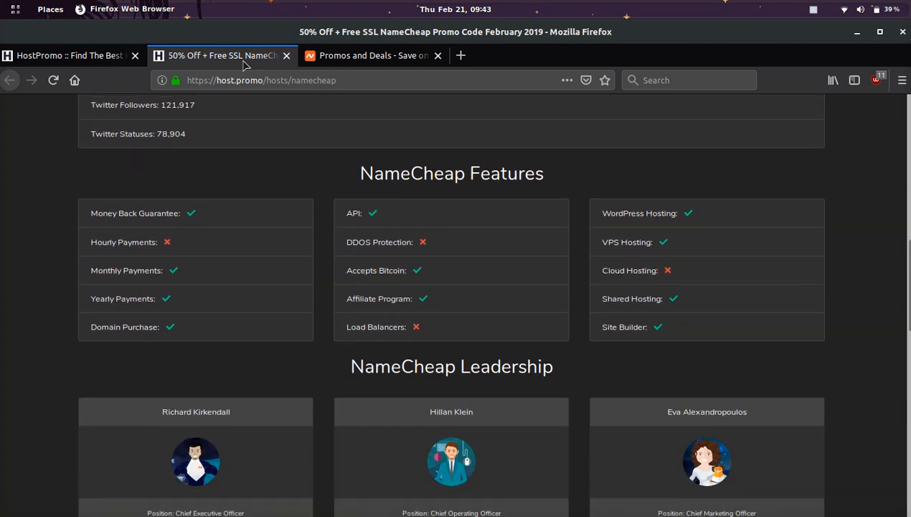
pyautogui.scroll(-3)
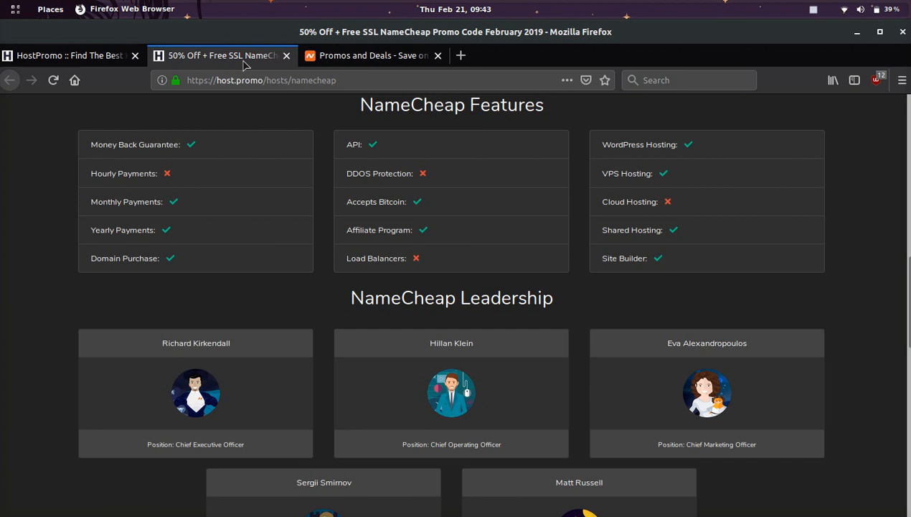
pyautogui.scroll(-3)
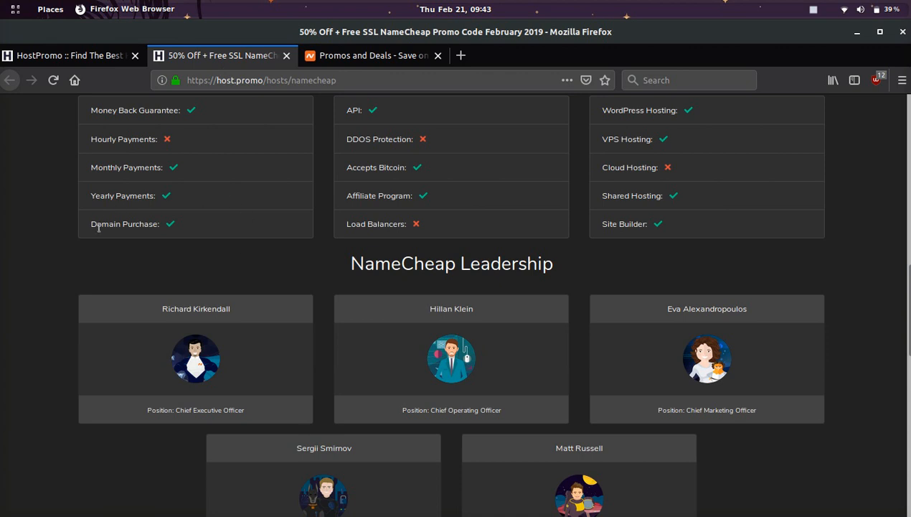
pyautogui.moveTo(79, 195)
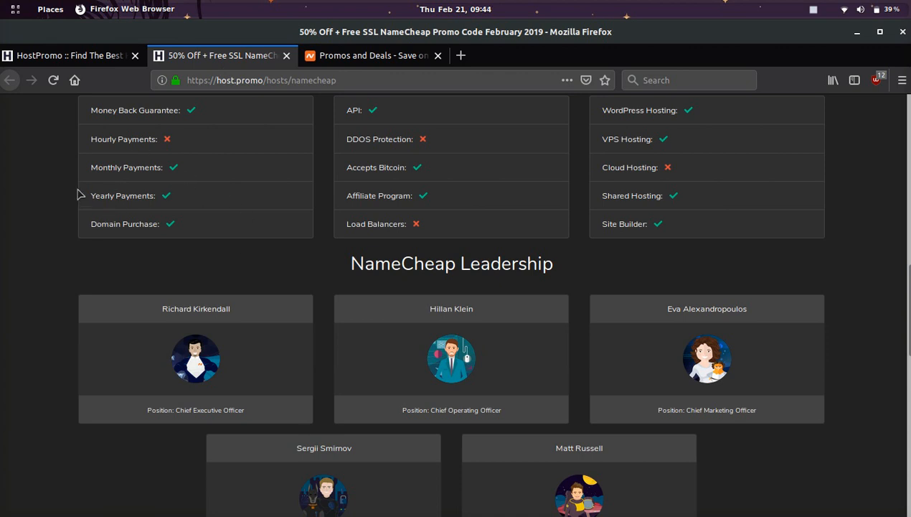
pyautogui.moveTo(224, 186)
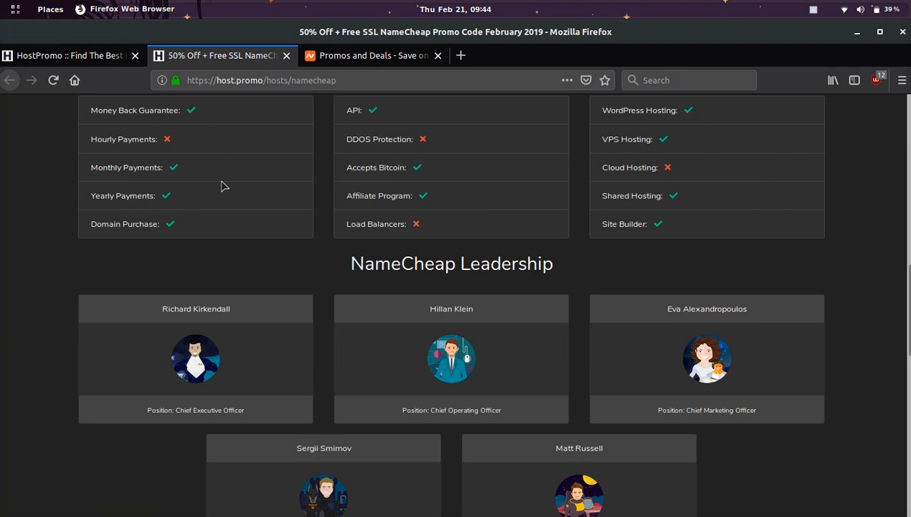
pyautogui.moveTo(144, 212)
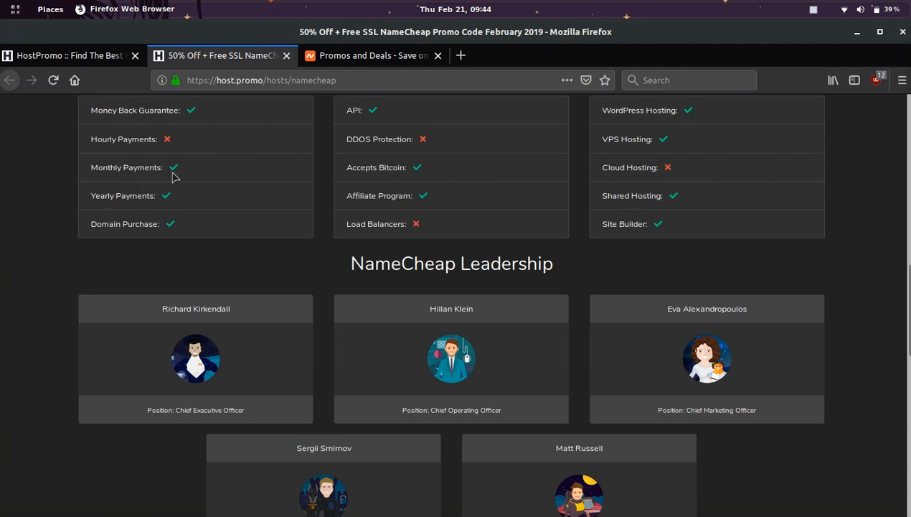
pyautogui.moveTo(181, 179)
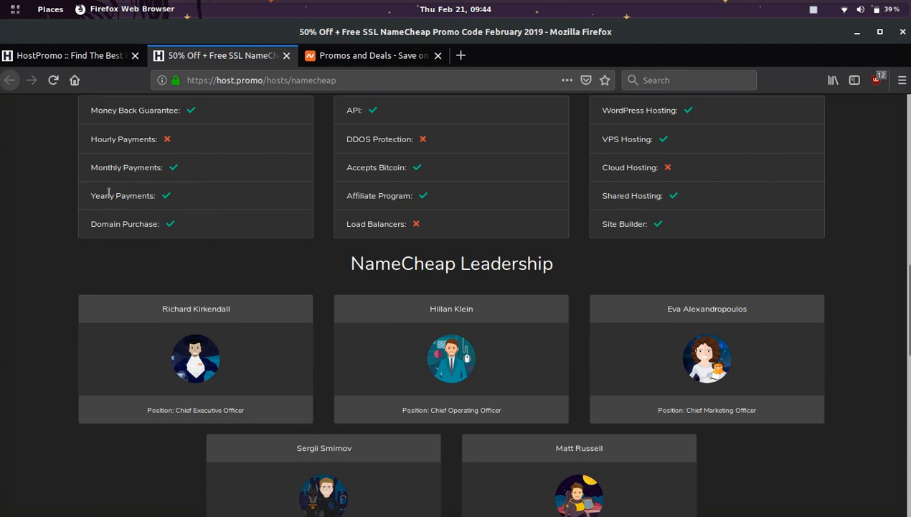
pyautogui.moveTo(181, 233)
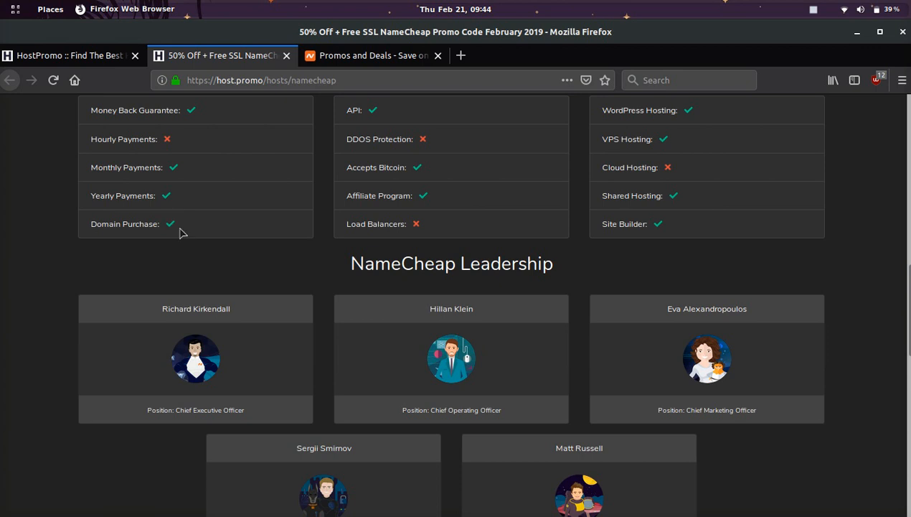
pyautogui.moveTo(192, 241)
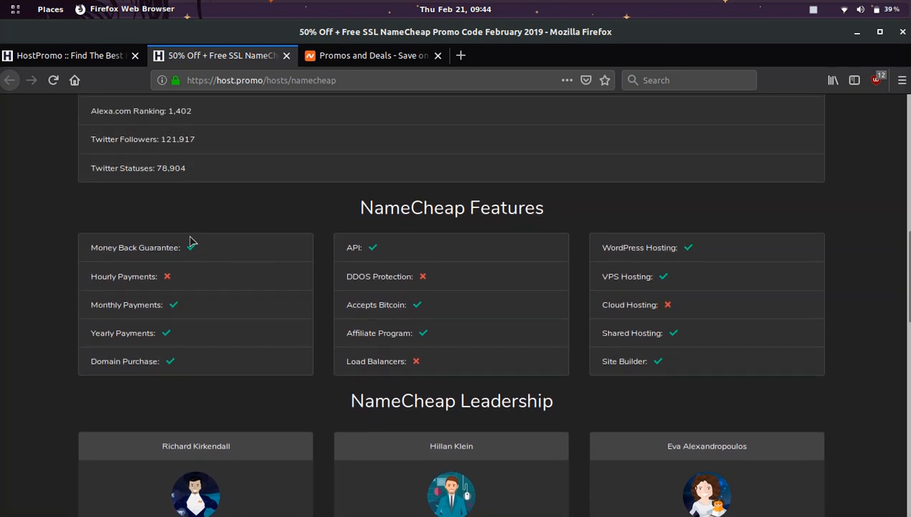
# Step: Scroll through NameCheap Leadership toward Stats, then back up to the page header and ratings
pyautogui.scroll(-3)
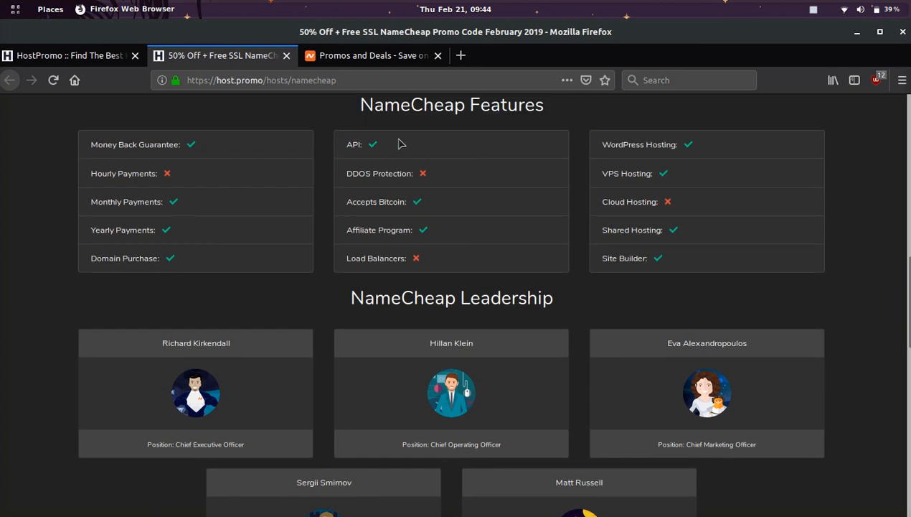
pyautogui.moveTo(404, 146)
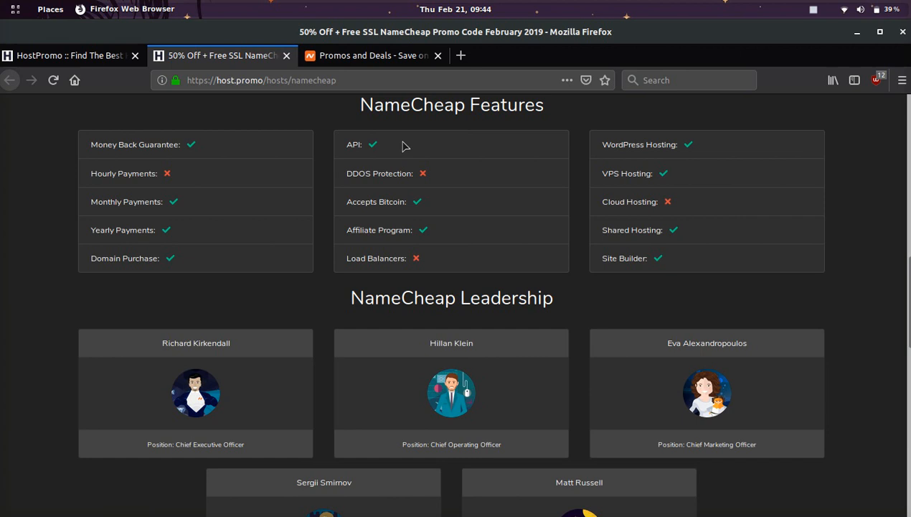
pyautogui.moveTo(462, 212)
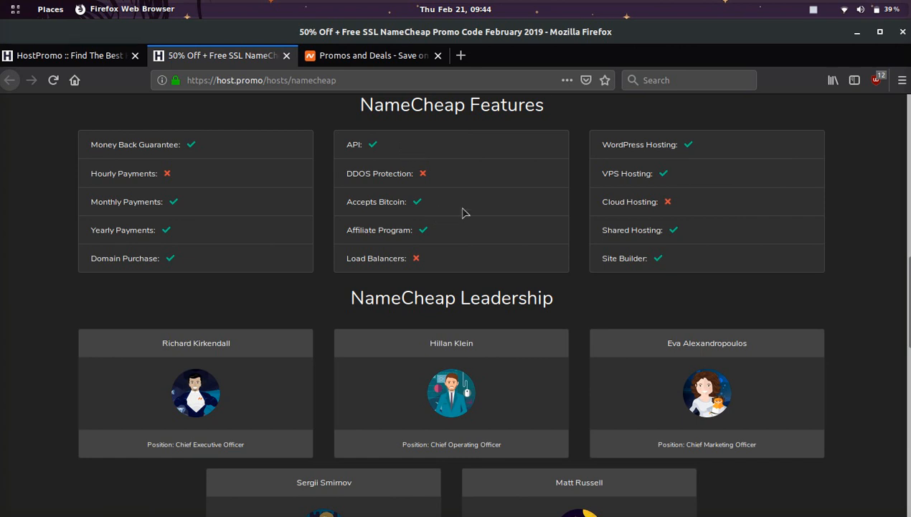
pyautogui.moveTo(473, 213)
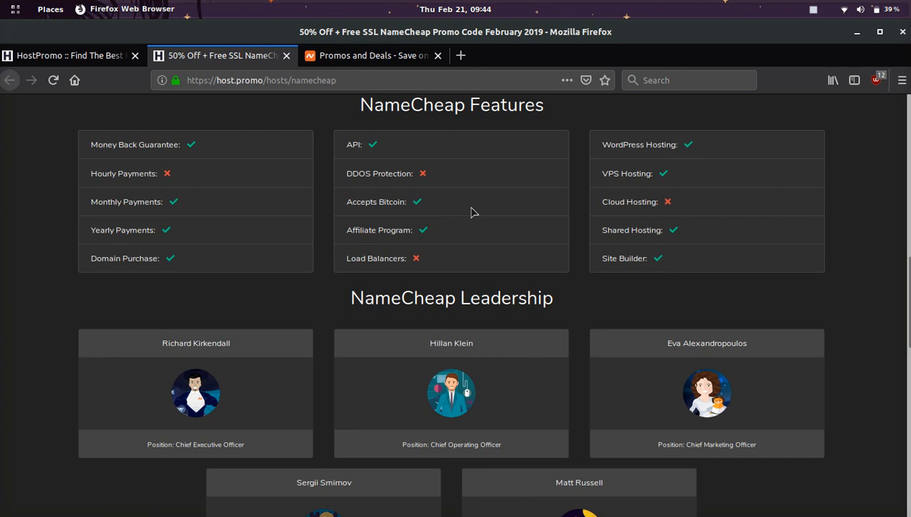
pyautogui.moveTo(428, 226)
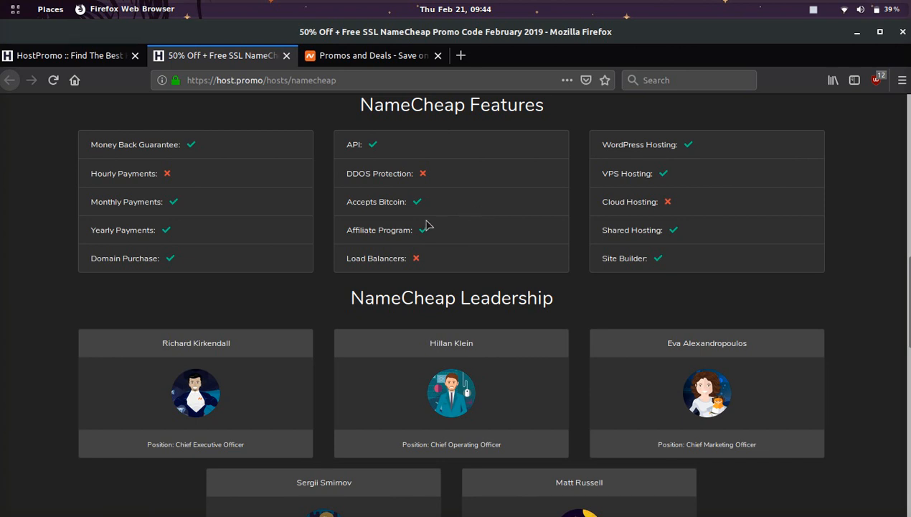
pyautogui.moveTo(442, 179)
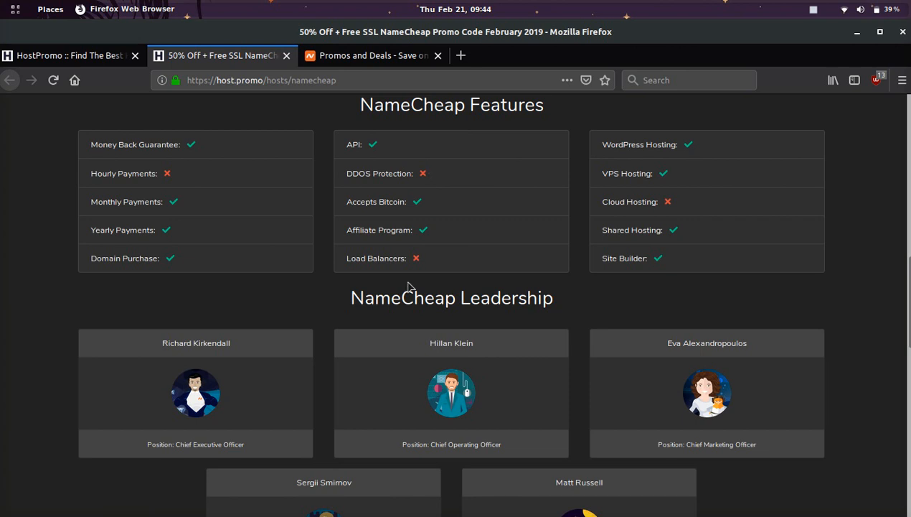
pyautogui.moveTo(498, 198)
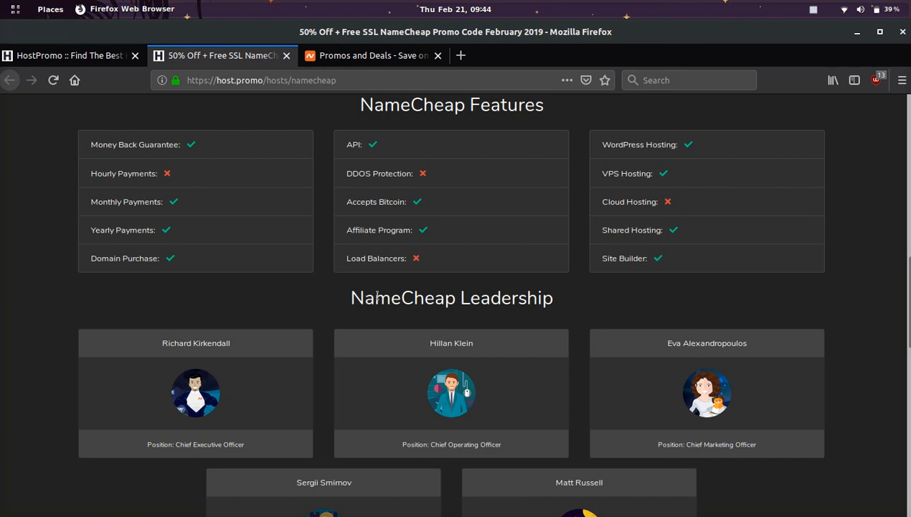
pyautogui.moveTo(413, 287)
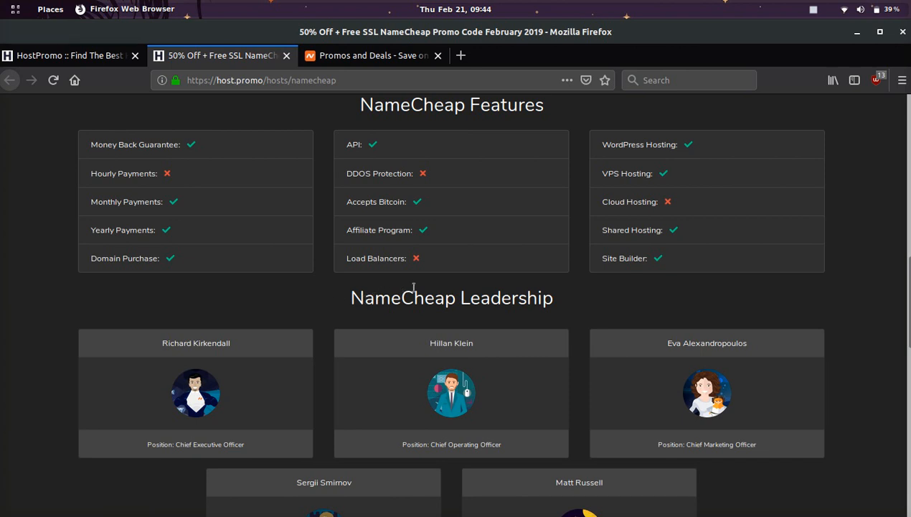
pyautogui.moveTo(432, 278)
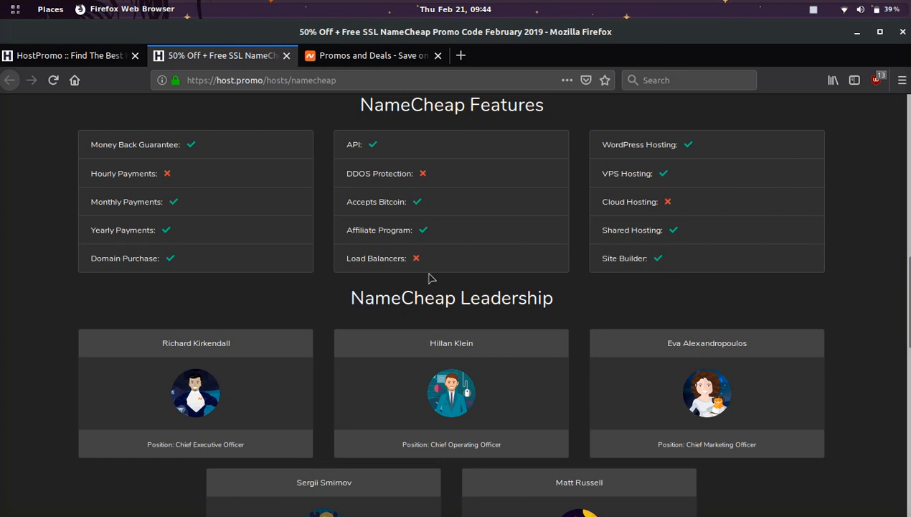
pyautogui.moveTo(559, 253)
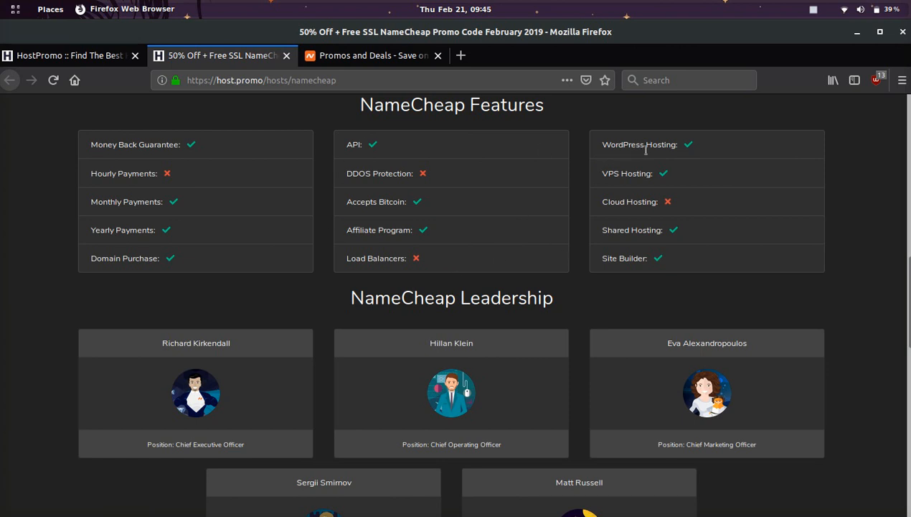
pyautogui.moveTo(646, 246)
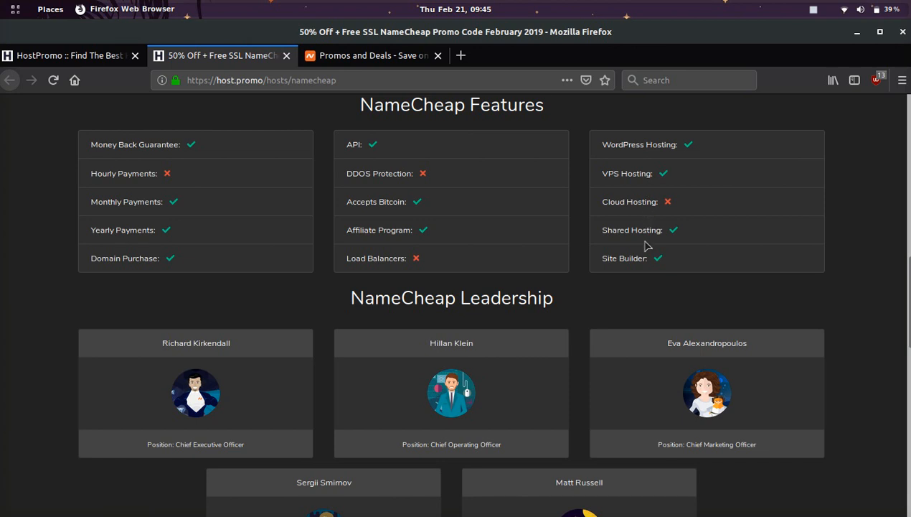
pyautogui.scroll(-3)
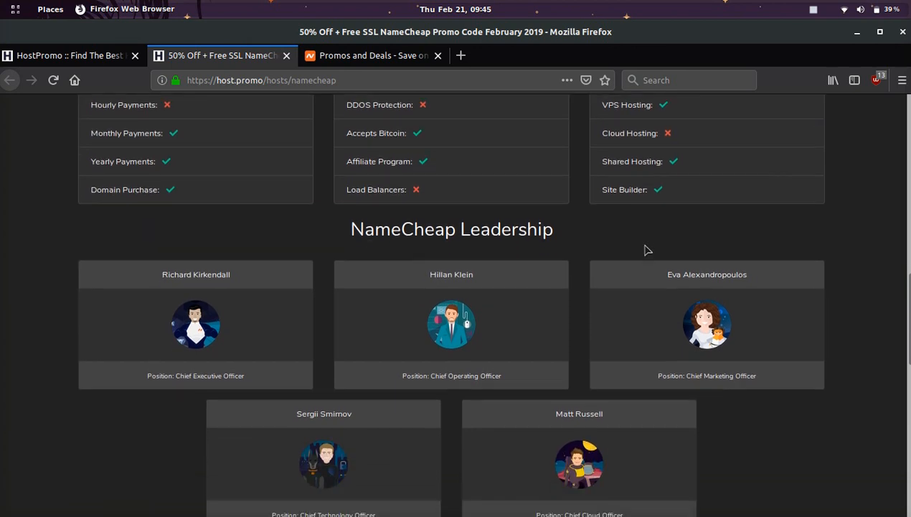
pyautogui.scroll(-3)
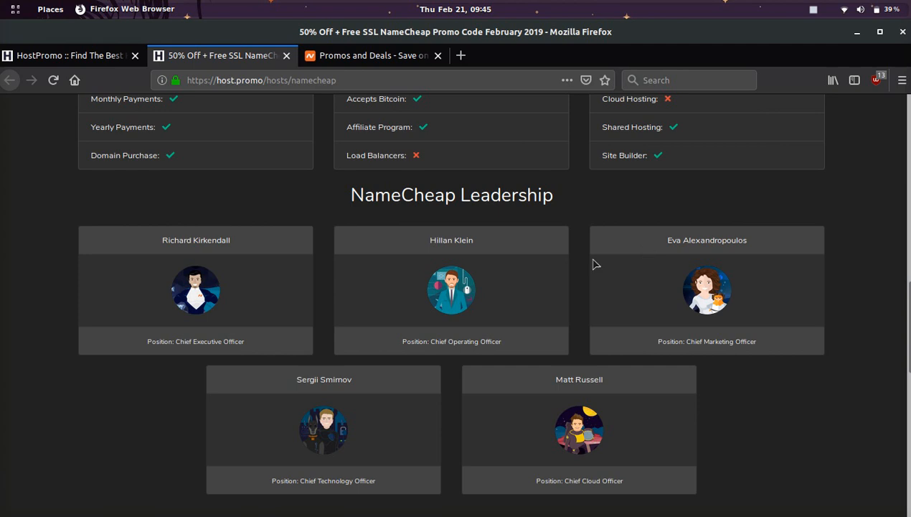
pyautogui.moveTo(390, 316)
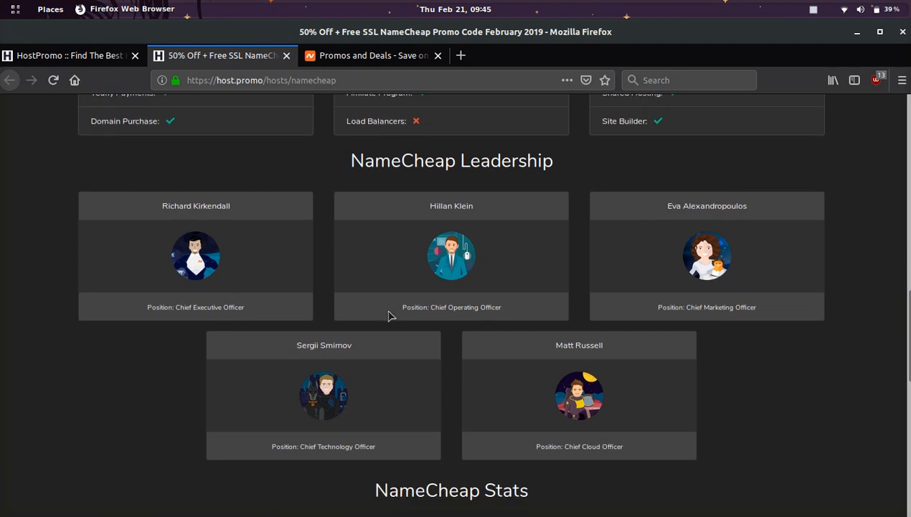
pyautogui.moveTo(589, 462)
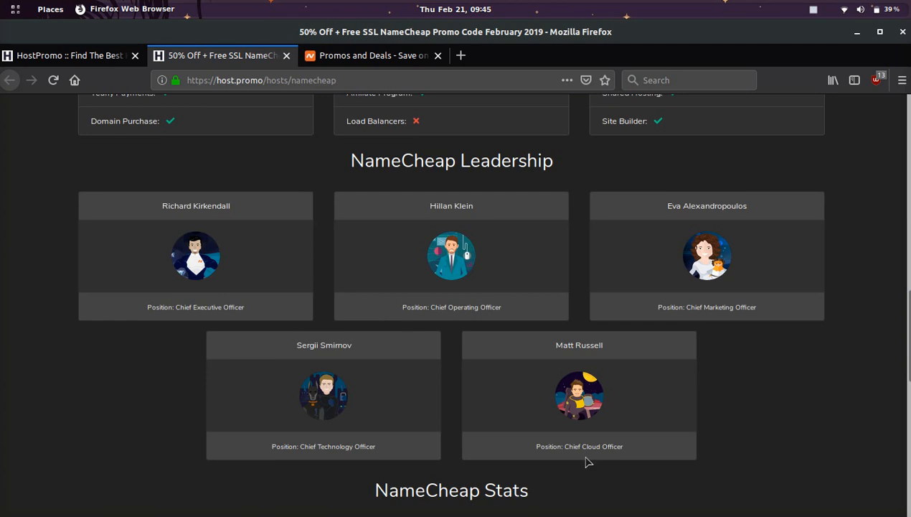
pyautogui.scroll(3)
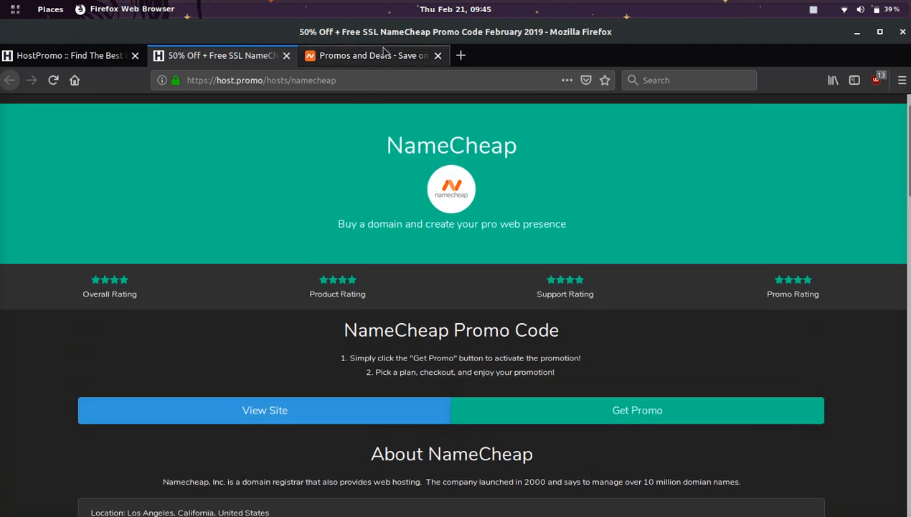
# Step: Switch to Namecheap's Current Deals page and scroll to the Big Security Sale and 50% off hosting cards
pyautogui.click(373, 55)
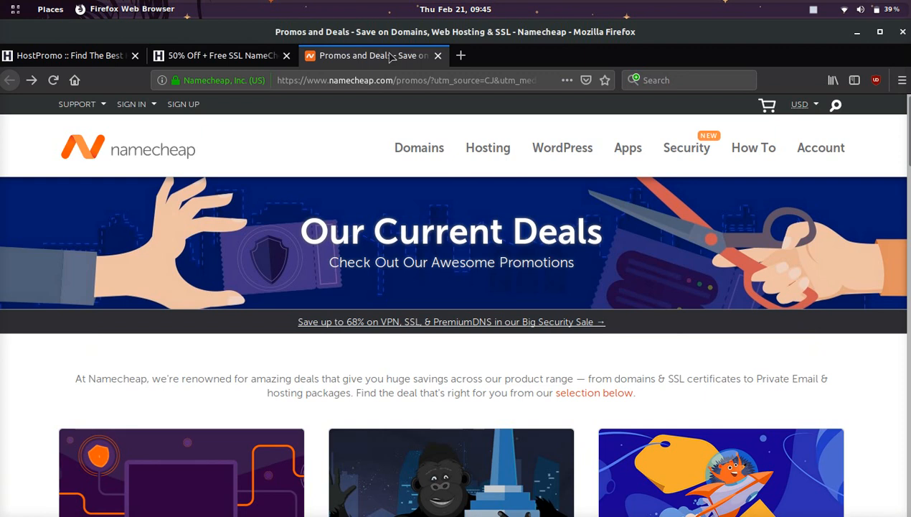
pyautogui.scroll(-3)
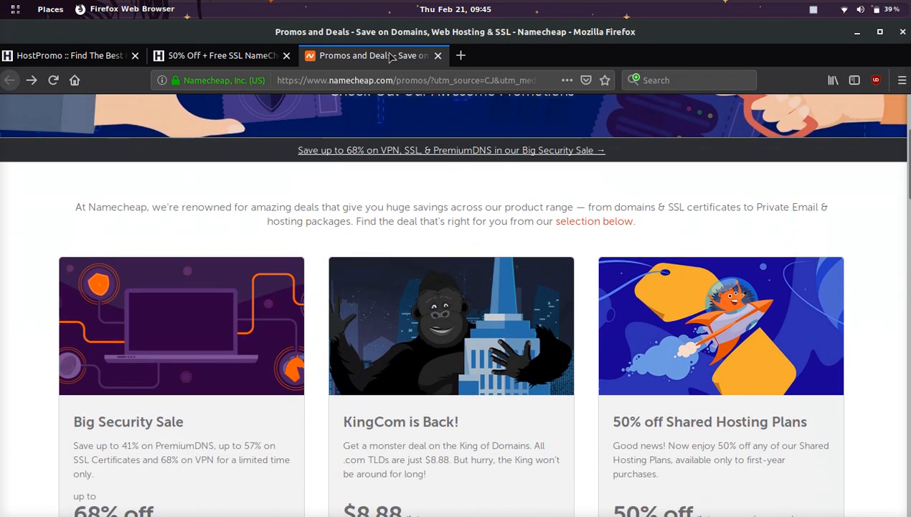
pyautogui.scroll(-3)
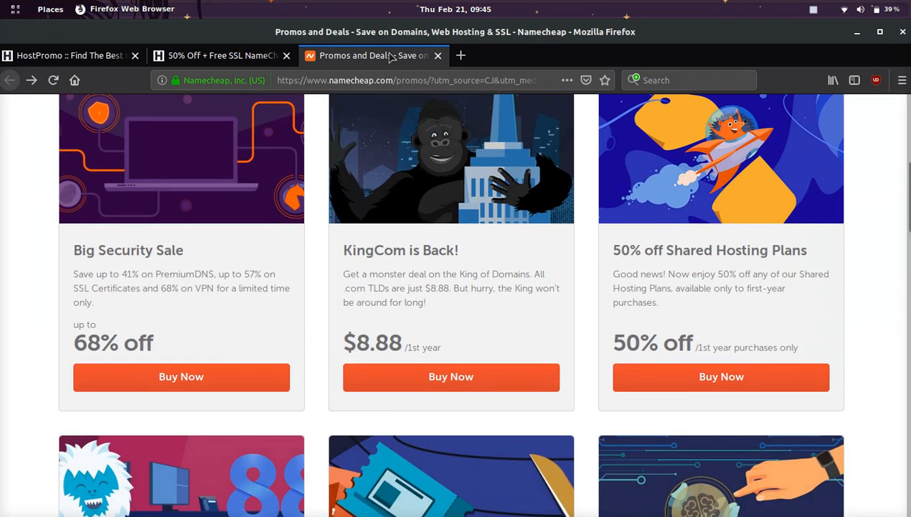
pyautogui.scroll(-3)
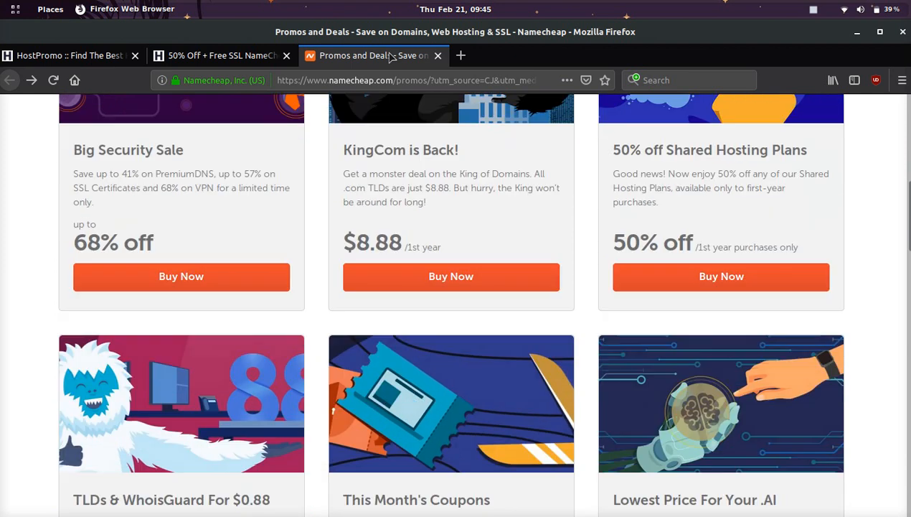
pyautogui.scroll(-3)
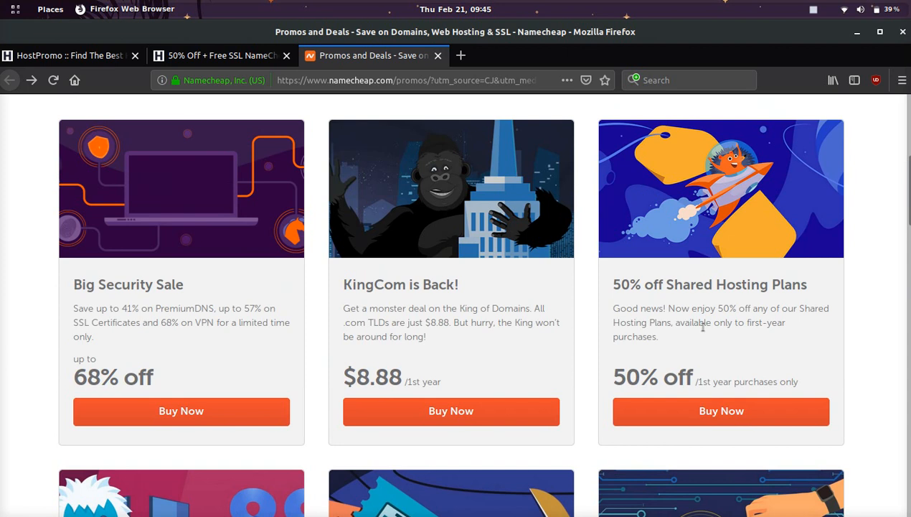
pyautogui.moveTo(721, 411)
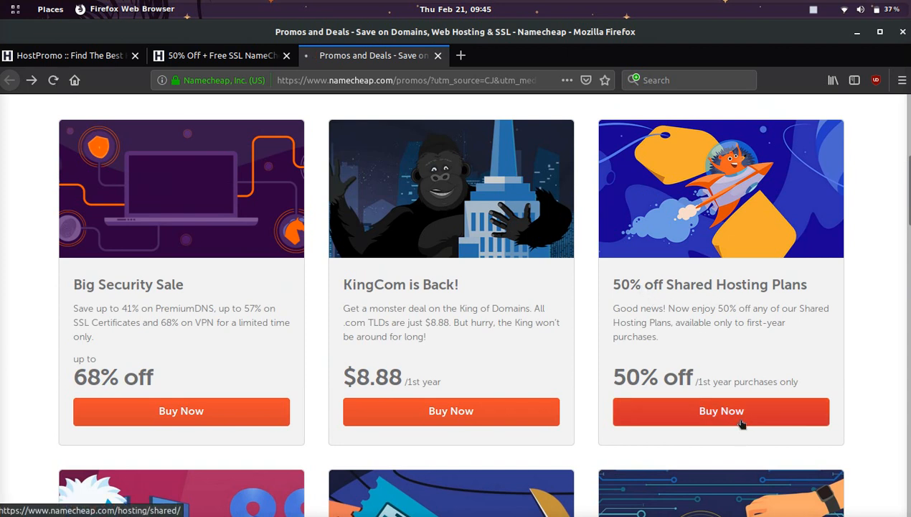
pyautogui.click(721, 411)
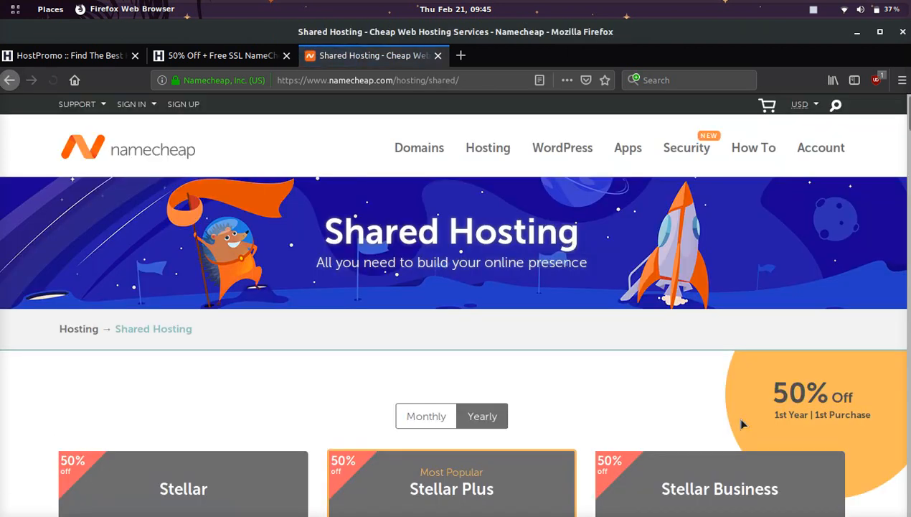
pyautogui.scroll(-3)
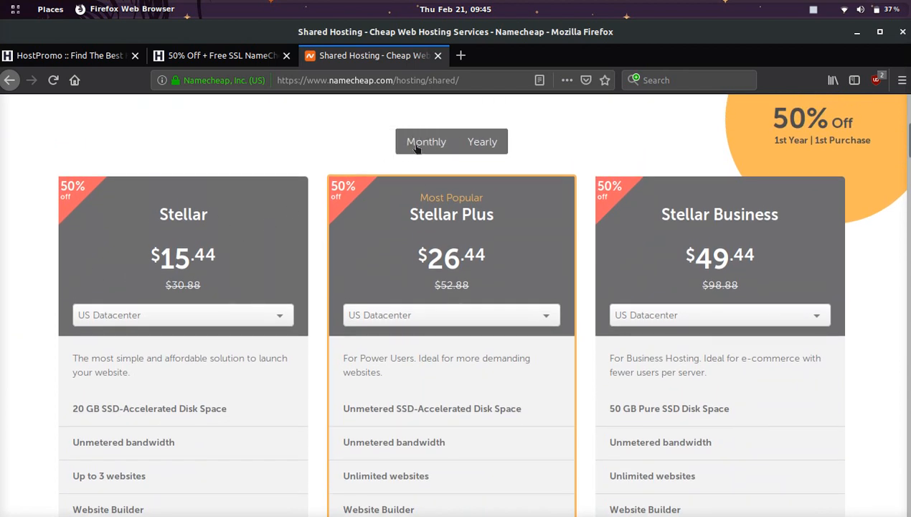
pyautogui.click(482, 141)
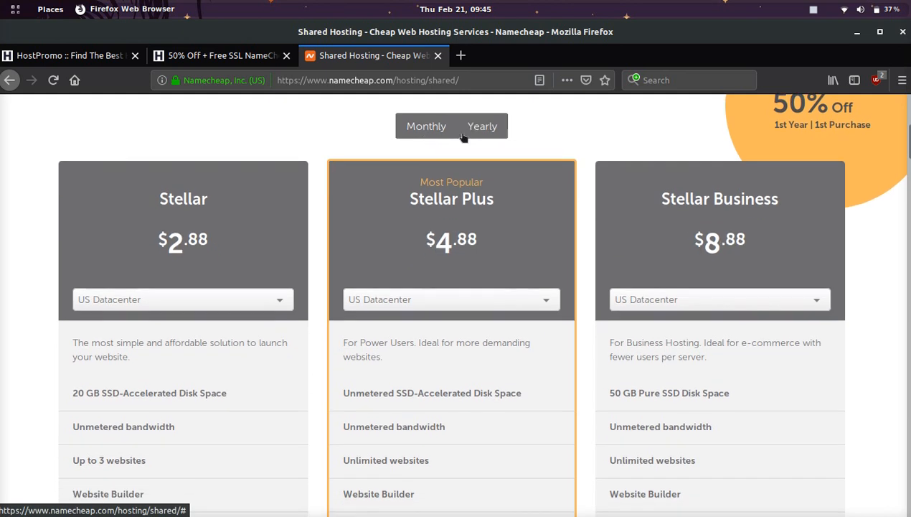
pyautogui.click(482, 126)
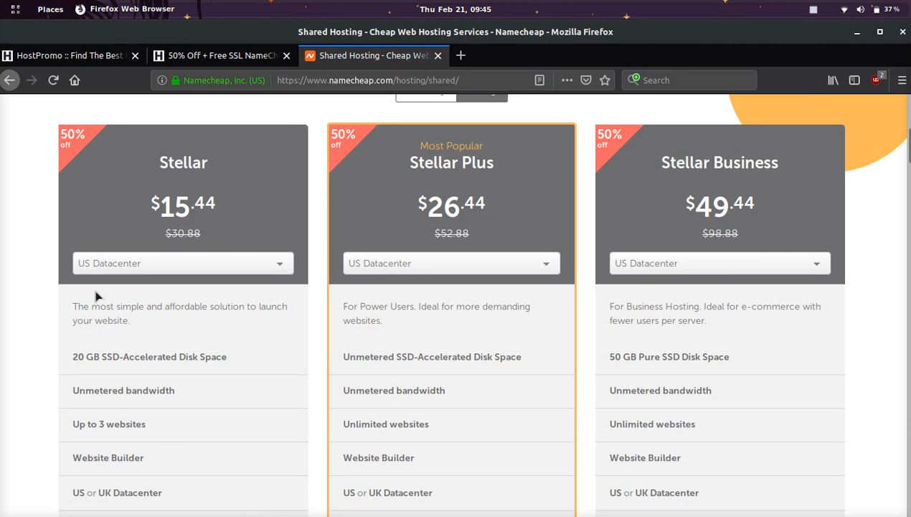
pyautogui.scroll(-3)
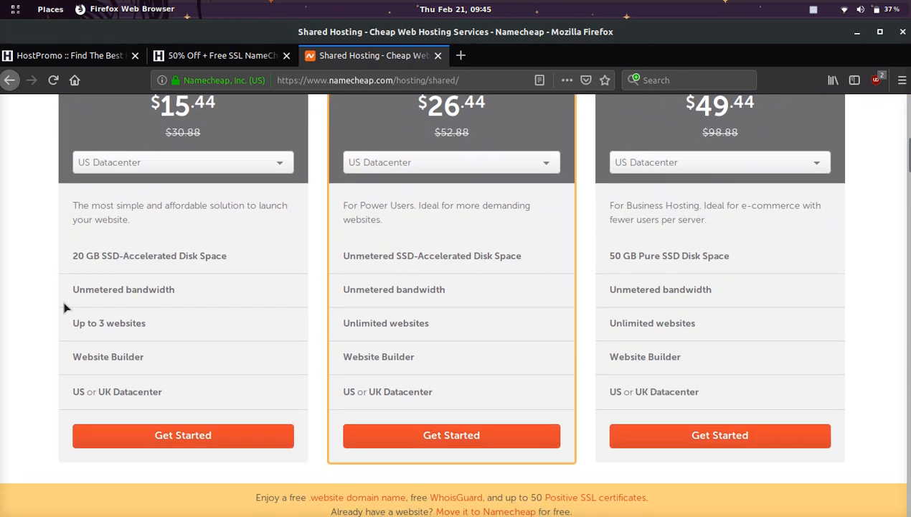
pyautogui.scroll(-3)
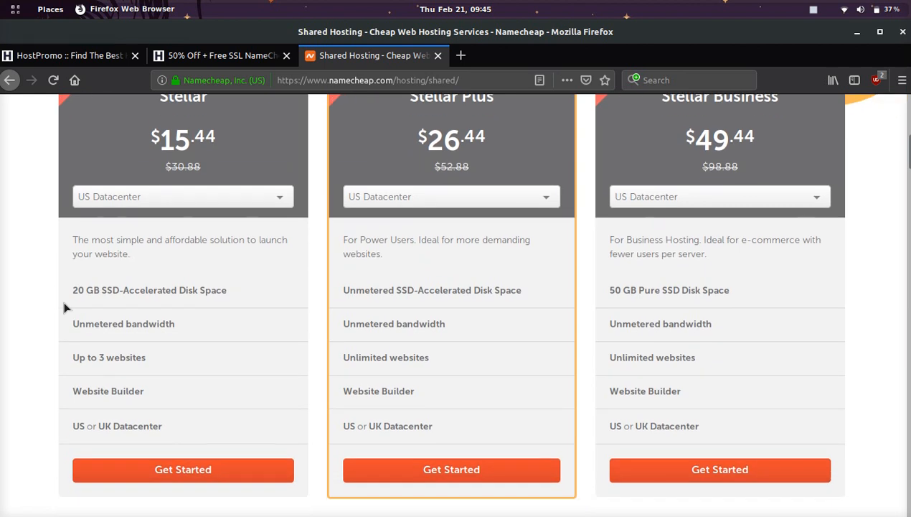
pyautogui.click(184, 195)
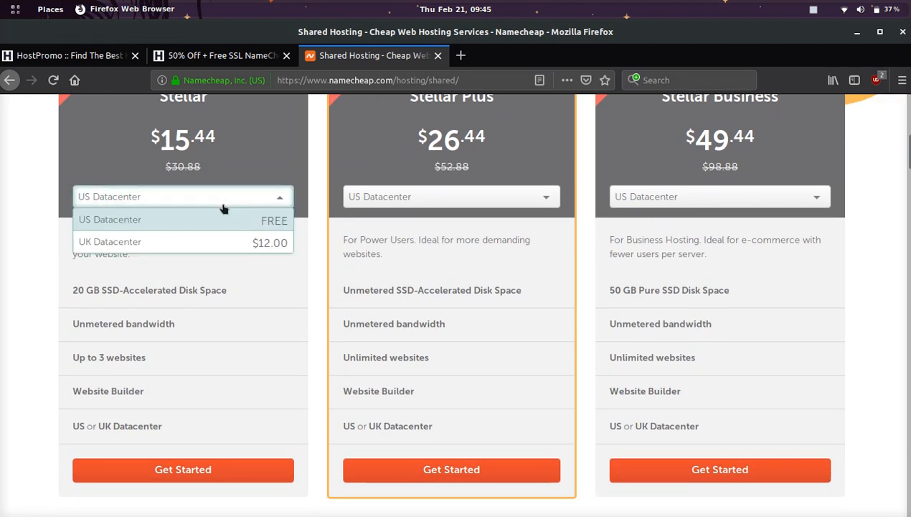
pyautogui.moveTo(244, 241)
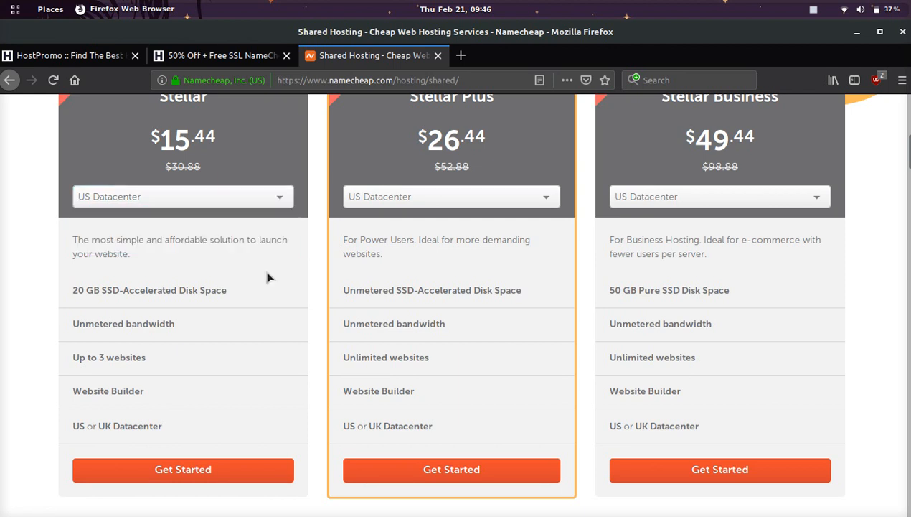
# Step: Scroll below the plan cards and highlight the 'Enjoy a free website domain name' banner text
pyautogui.scroll(-3)
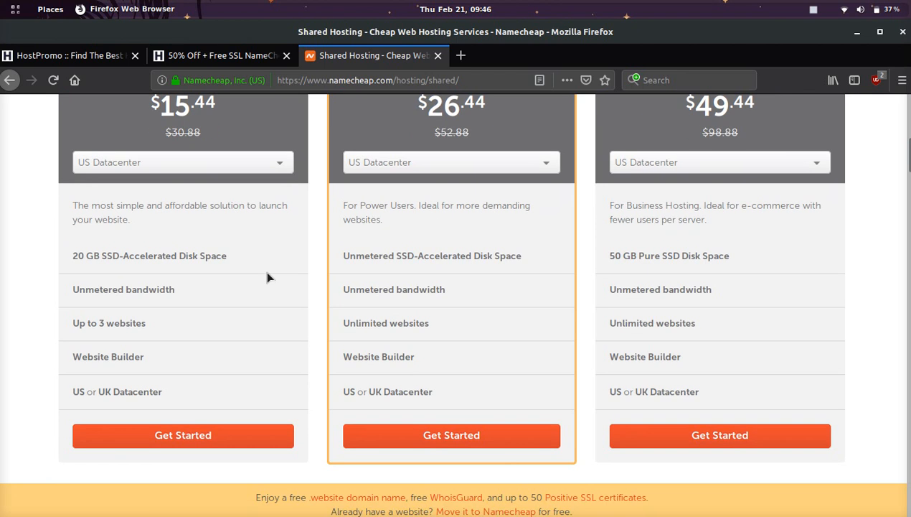
pyautogui.scroll(-3)
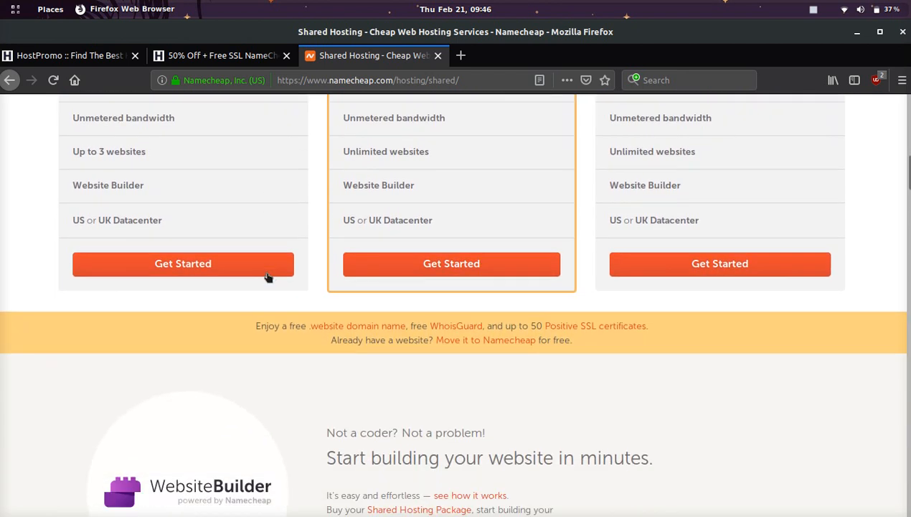
pyautogui.scroll(-3)
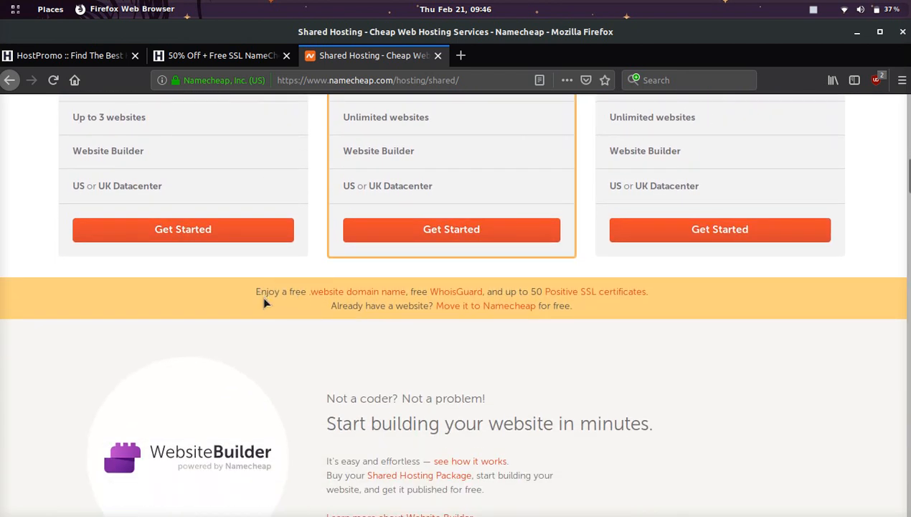
pyautogui.moveTo(267, 291); pyautogui.dragTo(385, 292)
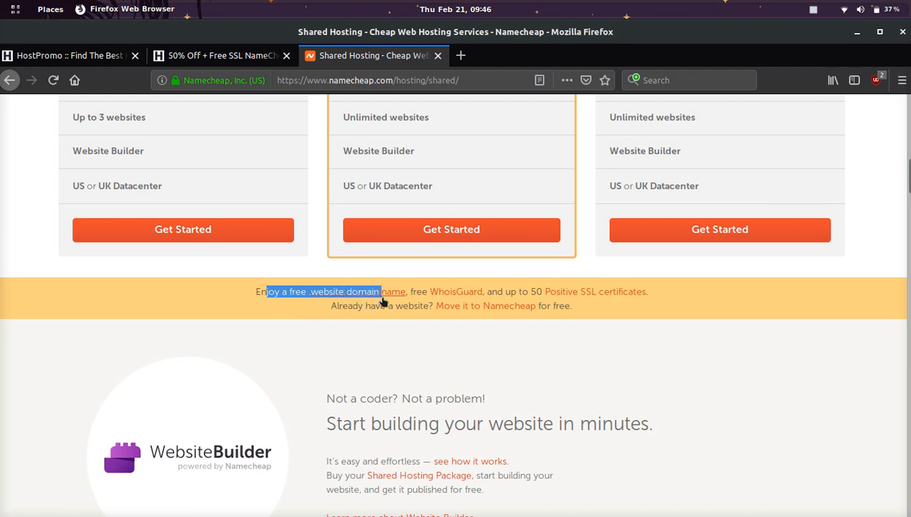
pyautogui.moveTo(382, 290); pyautogui.dragTo(415, 290)
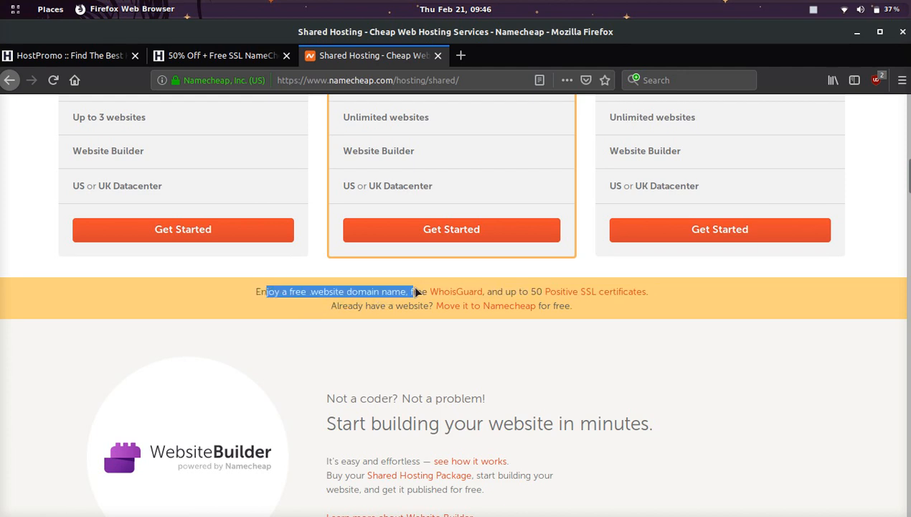
pyautogui.moveTo(405, 390)
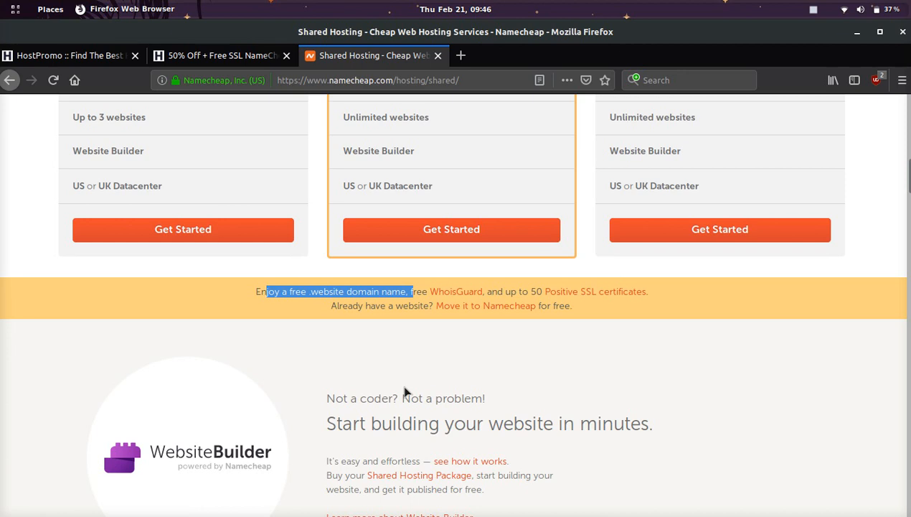
pyautogui.moveTo(475, 393)
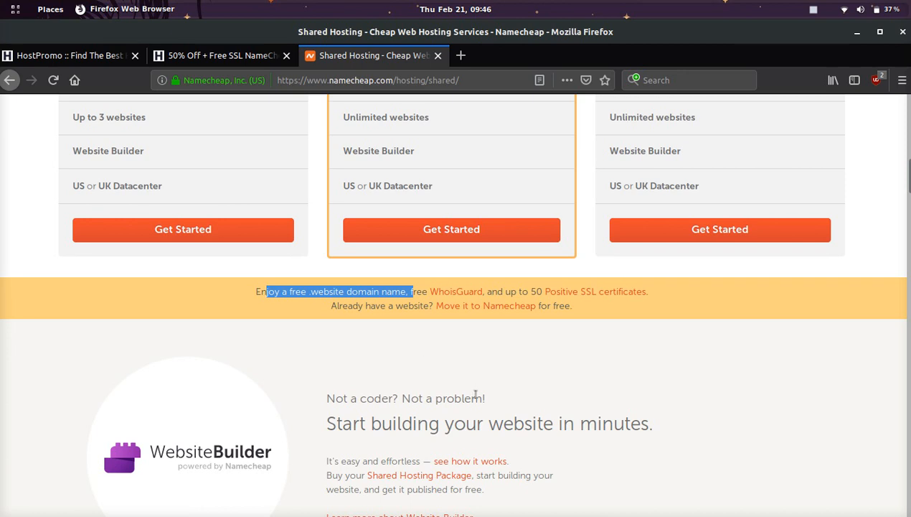
pyautogui.moveTo(568, 364)
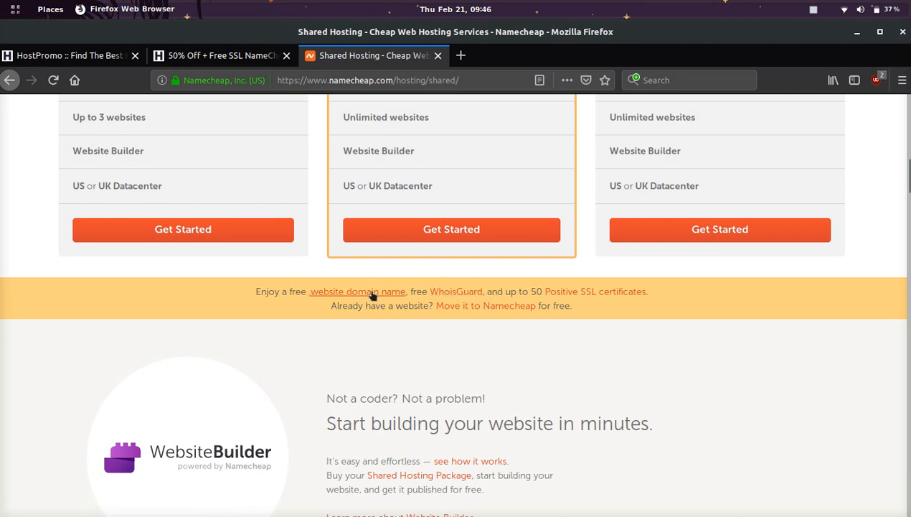
pyautogui.moveTo(563, 272)
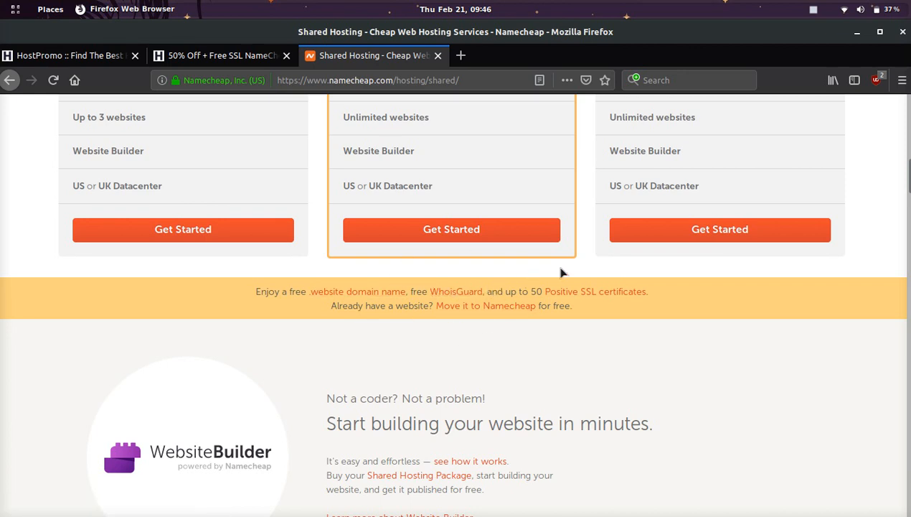
pyautogui.moveTo(477, 287)
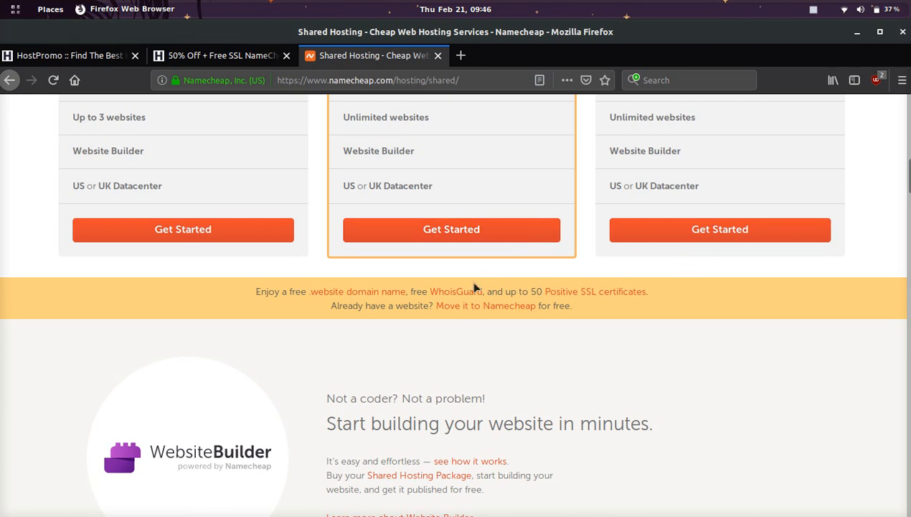
# Step: Scroll through the shared hosting Features, Tech Specs and page footer
pyautogui.scroll(-3)
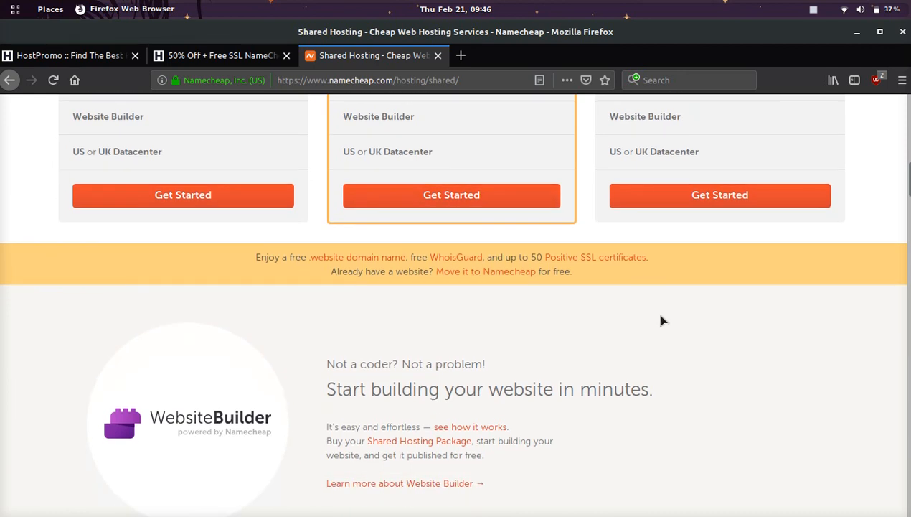
pyautogui.scroll(-3)
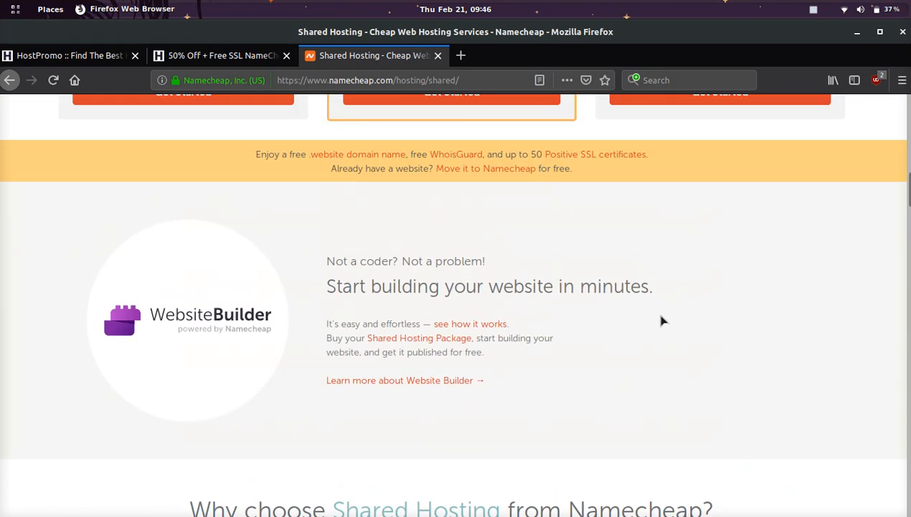
pyautogui.moveTo(221, 324)
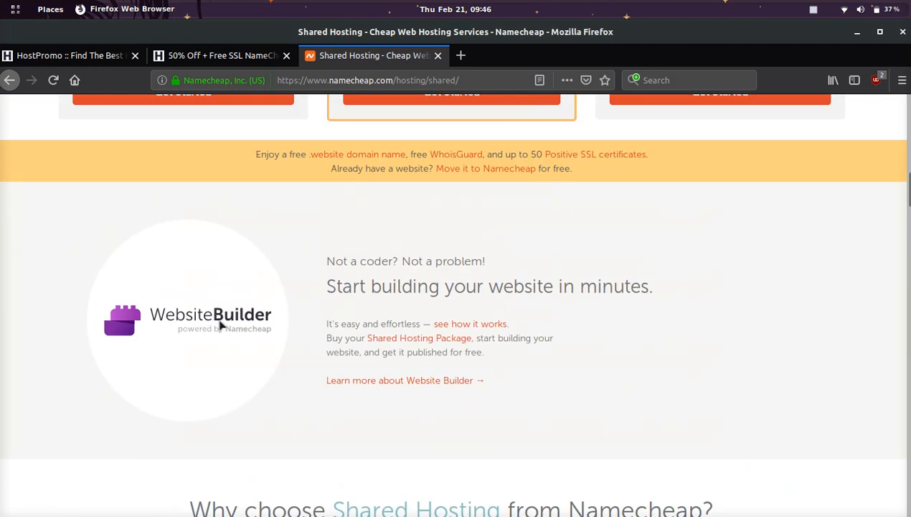
pyautogui.scroll(-3)
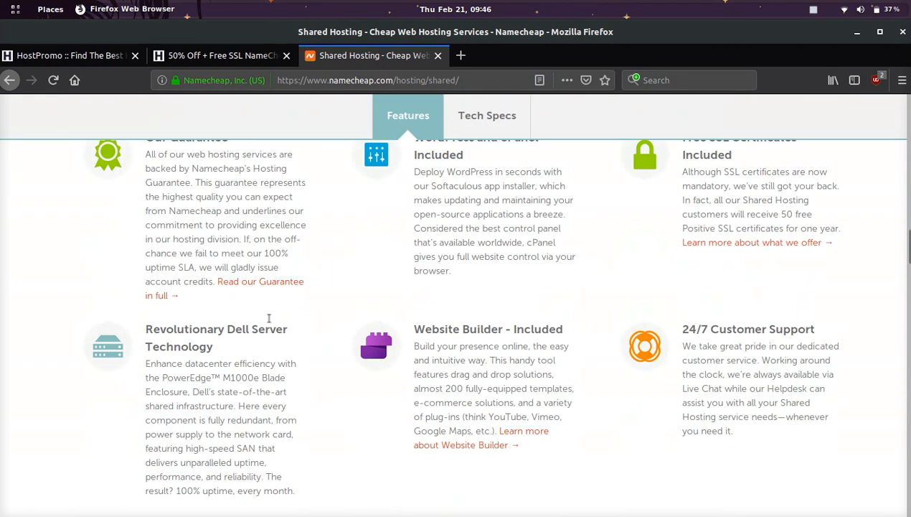
pyautogui.scroll(3)
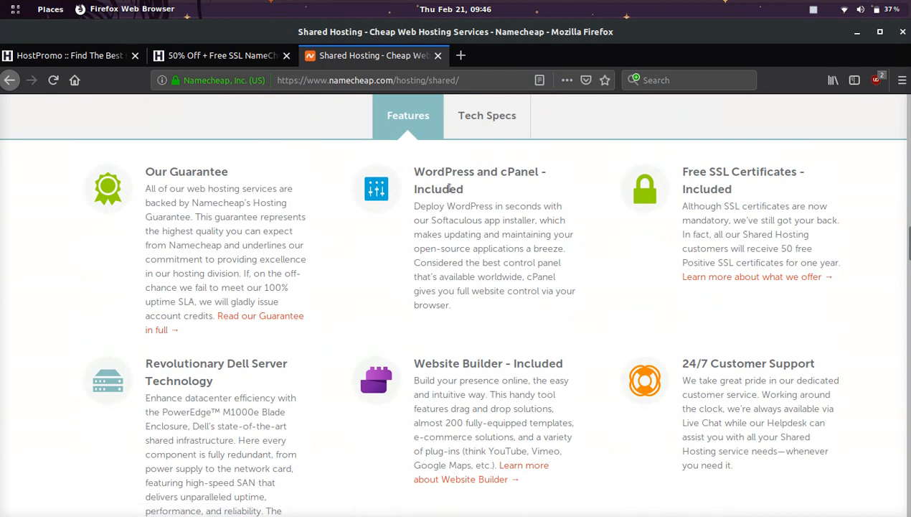
pyautogui.scroll(-3)
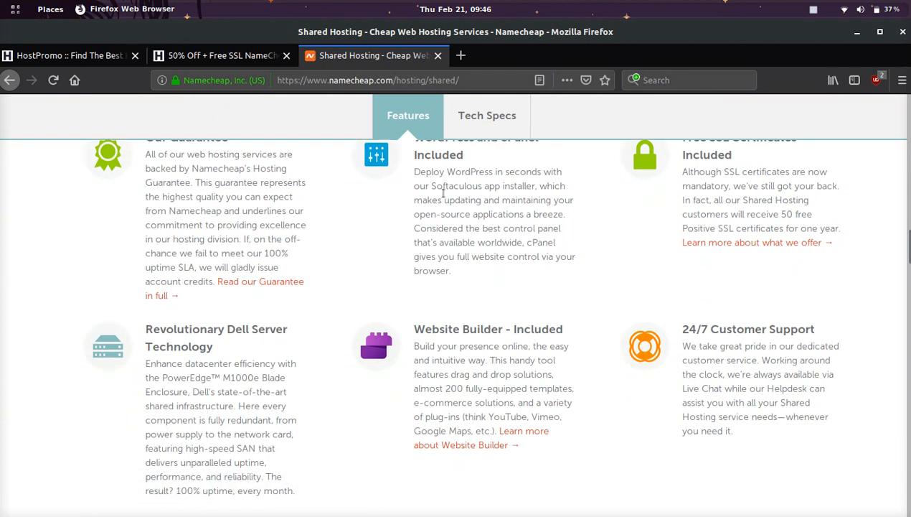
pyautogui.moveTo(151, 279)
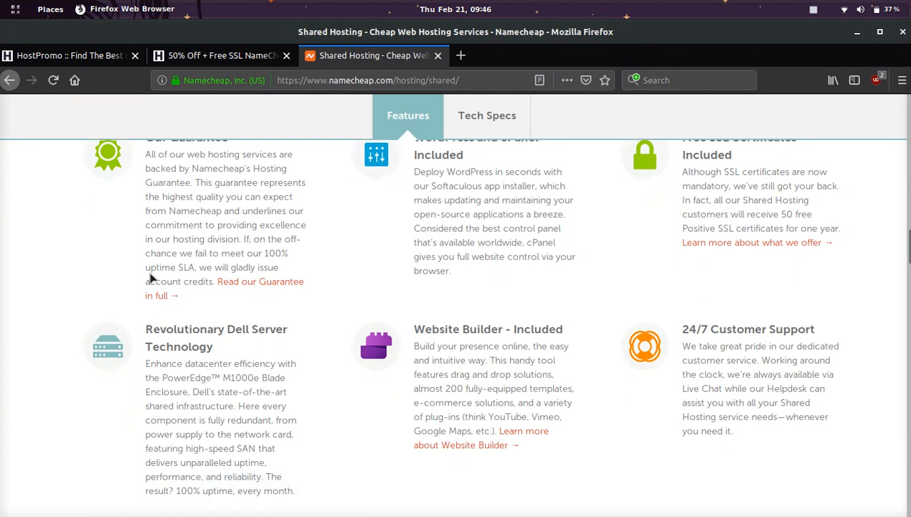
pyautogui.scroll(-3)
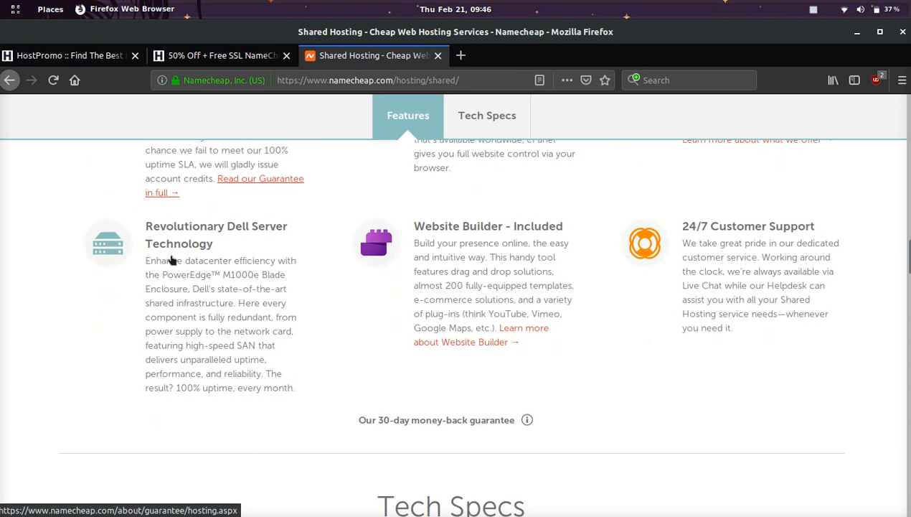
pyautogui.scroll(-3)
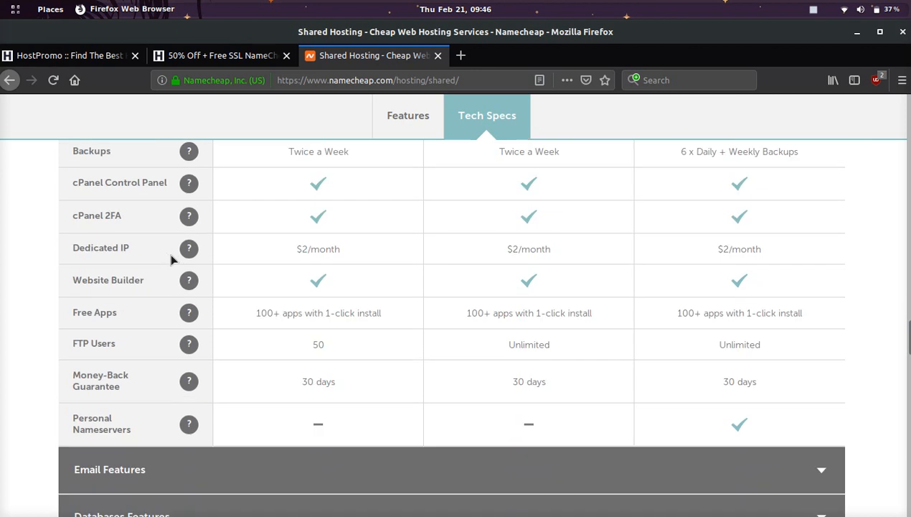
pyautogui.scroll(-3)
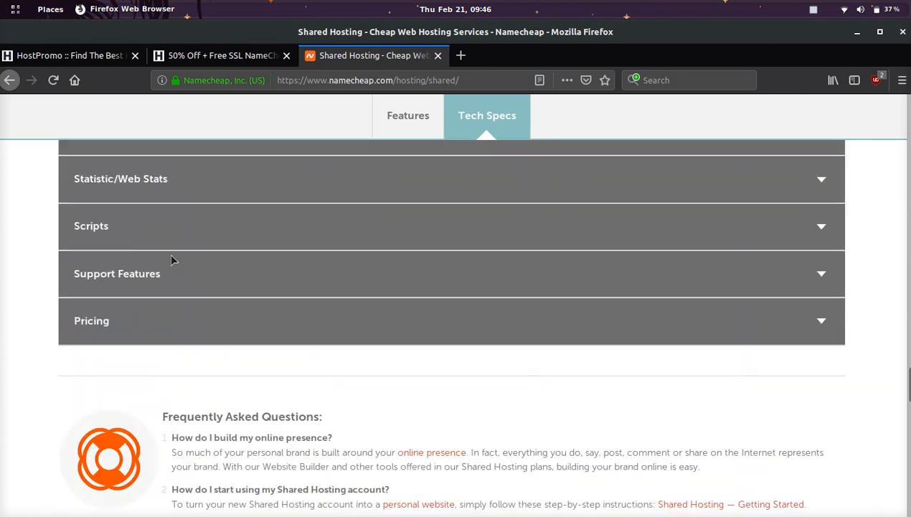
pyautogui.scroll(-3)
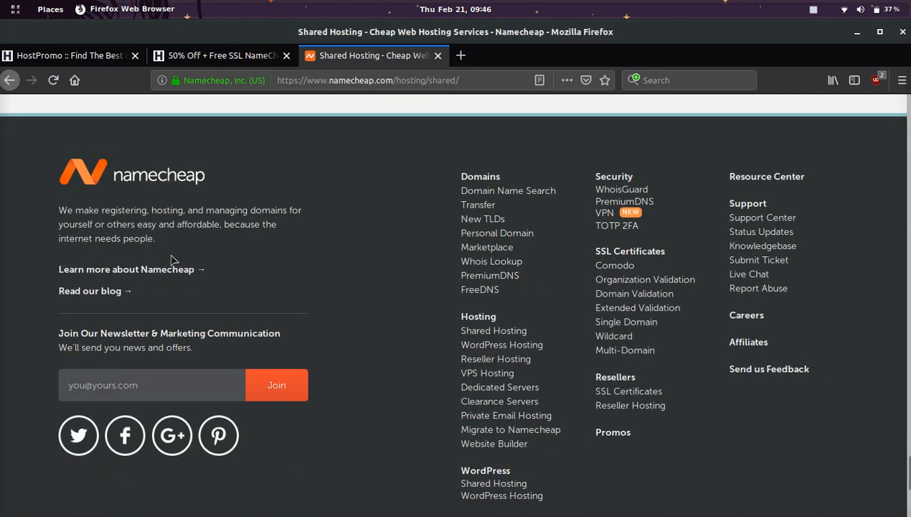
# Step: Return to the HostPromo tab showing the price-sorted host comparison table
pyautogui.click(69, 55)
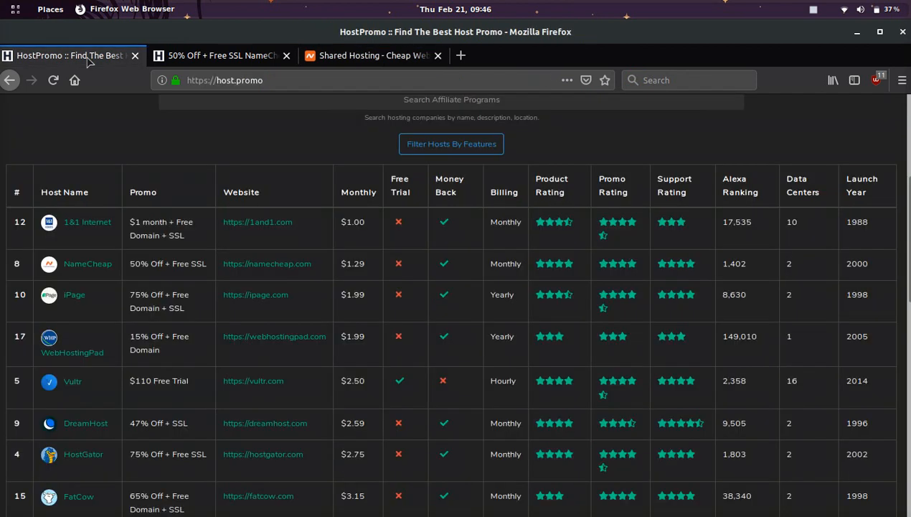
pyautogui.moveTo(372, 270)
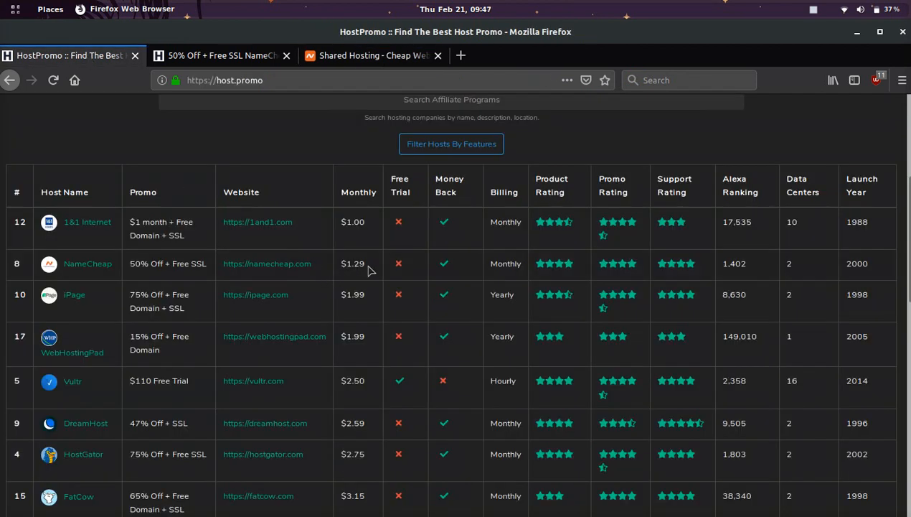
pyautogui.moveTo(373, 273)
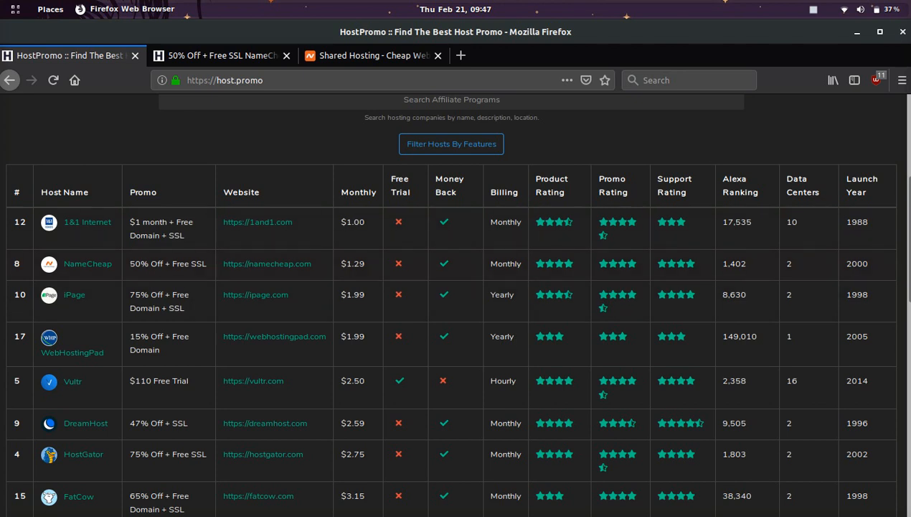
pyautogui.moveTo(840, 52)
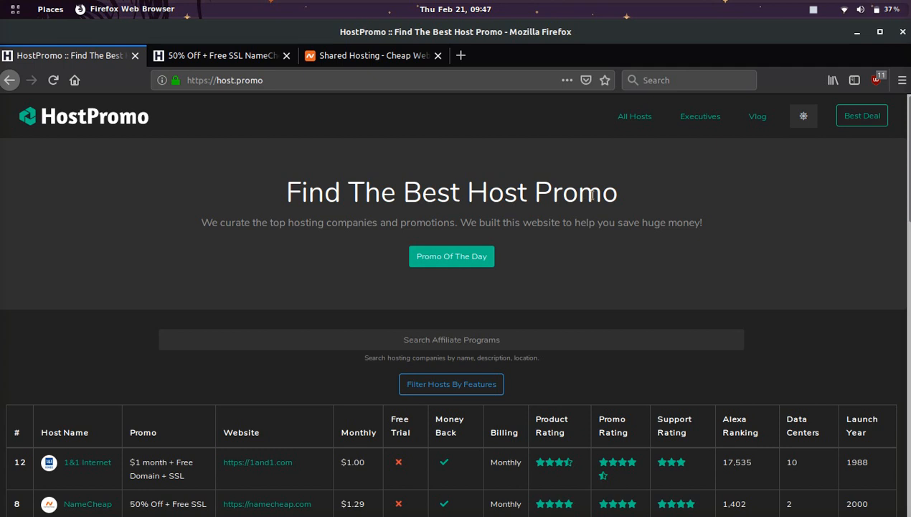
pyautogui.moveTo(624, 218)
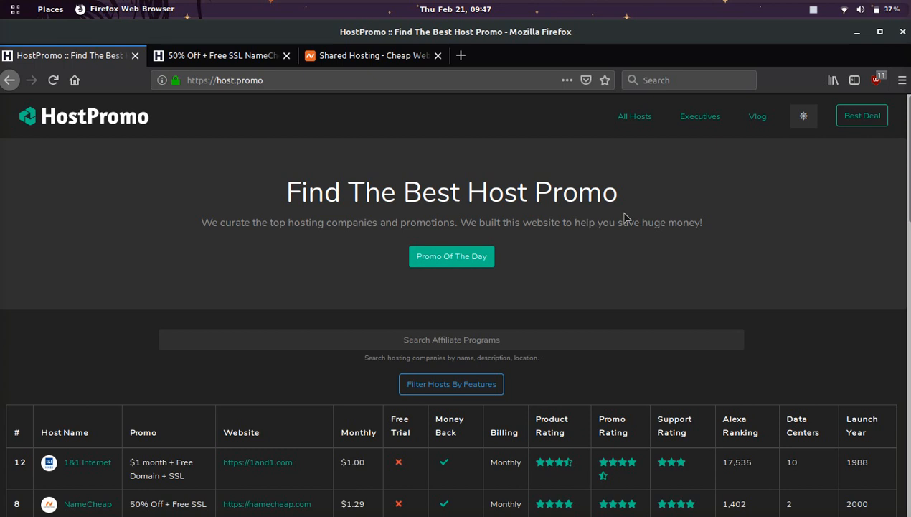
pyautogui.moveTo(778, 226)
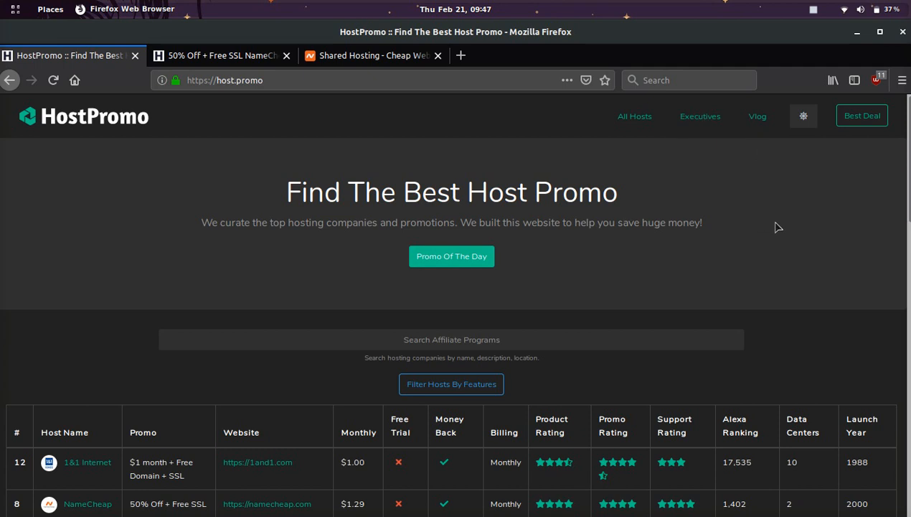